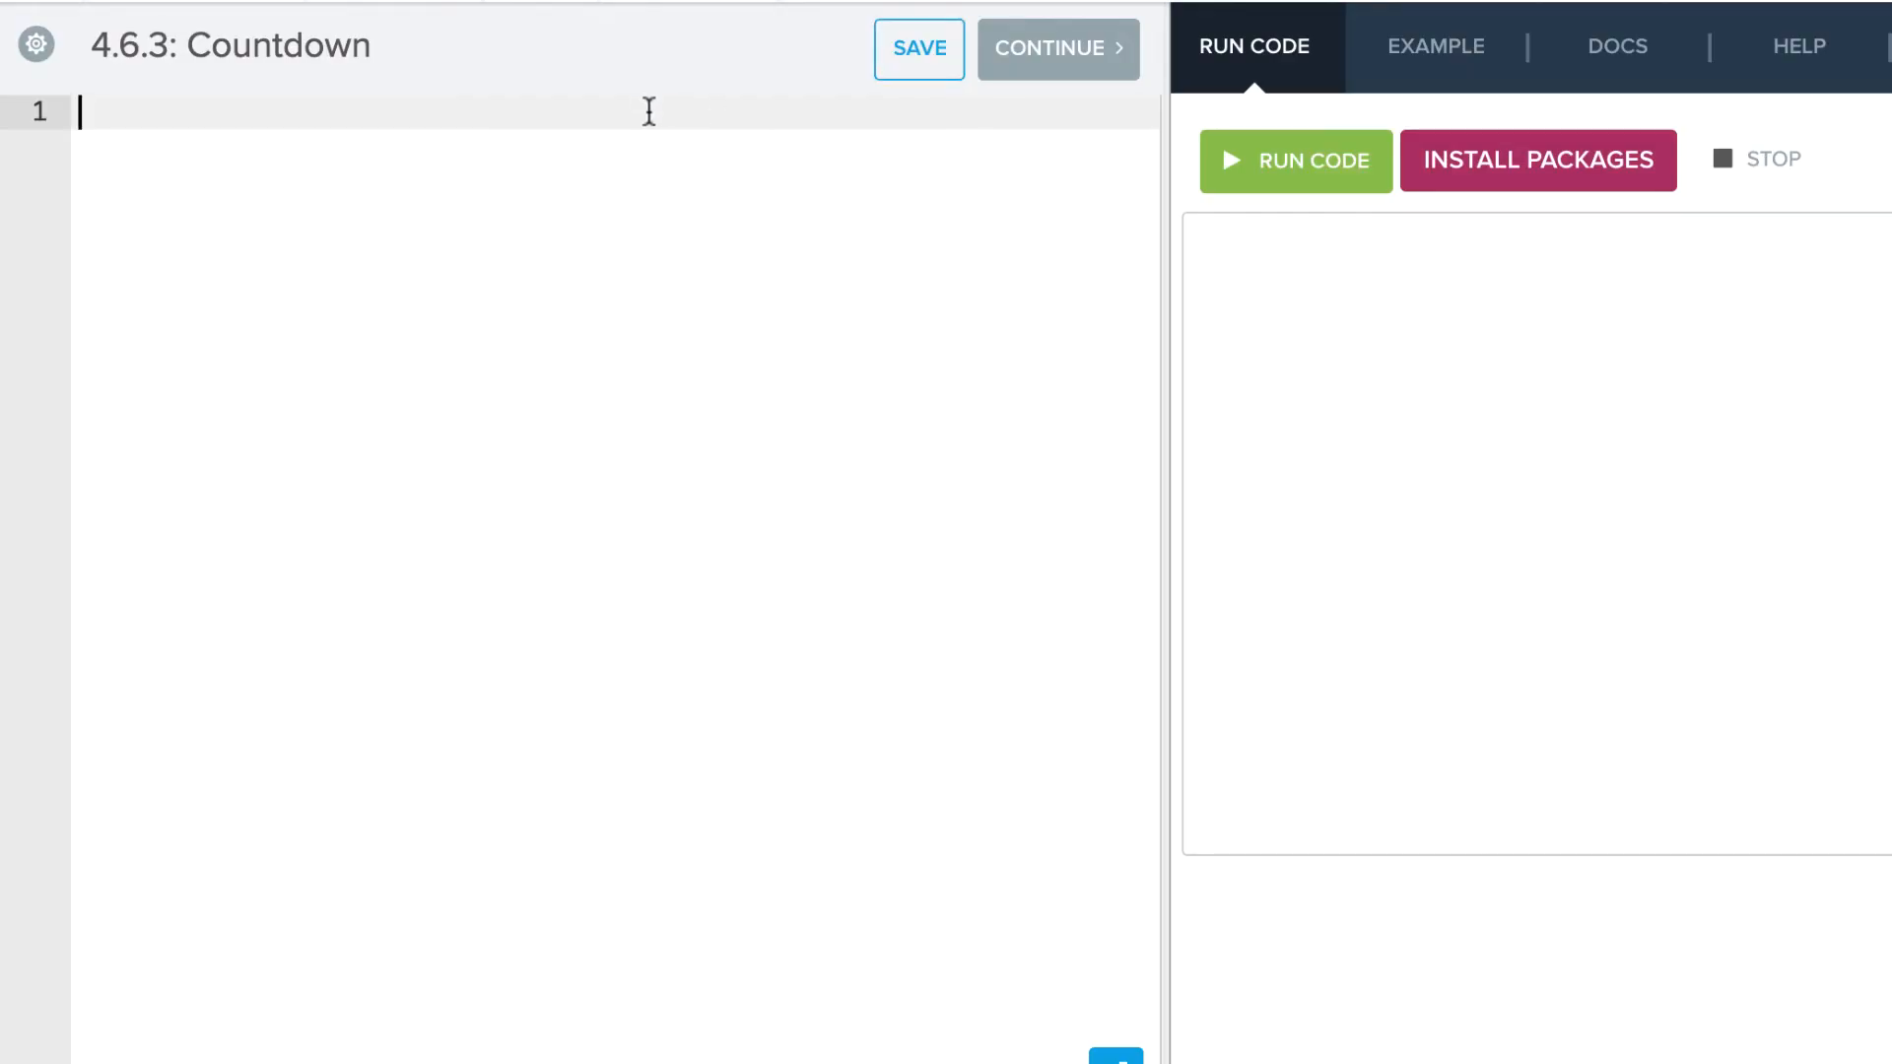
Enter 'for i in range(10, 0, -1):' with 'print(i)' and run the countdown
text(for)
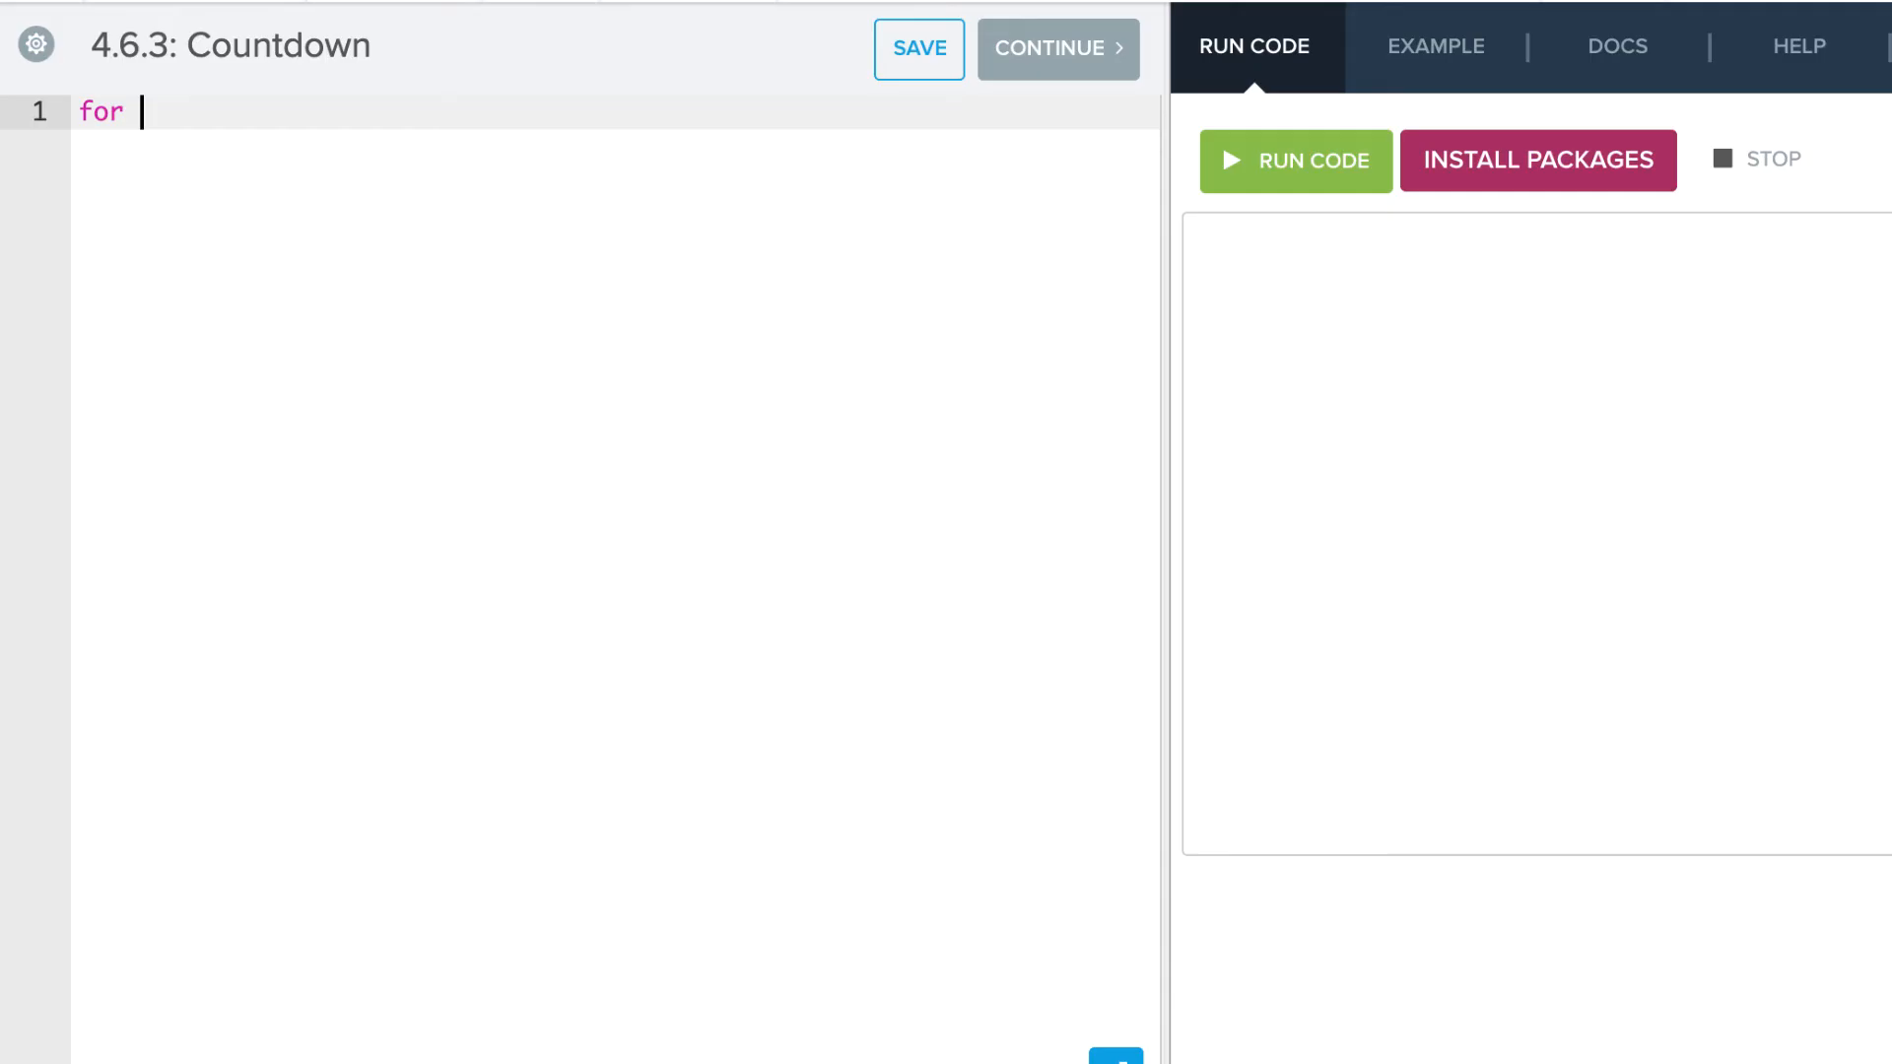
text(i in)
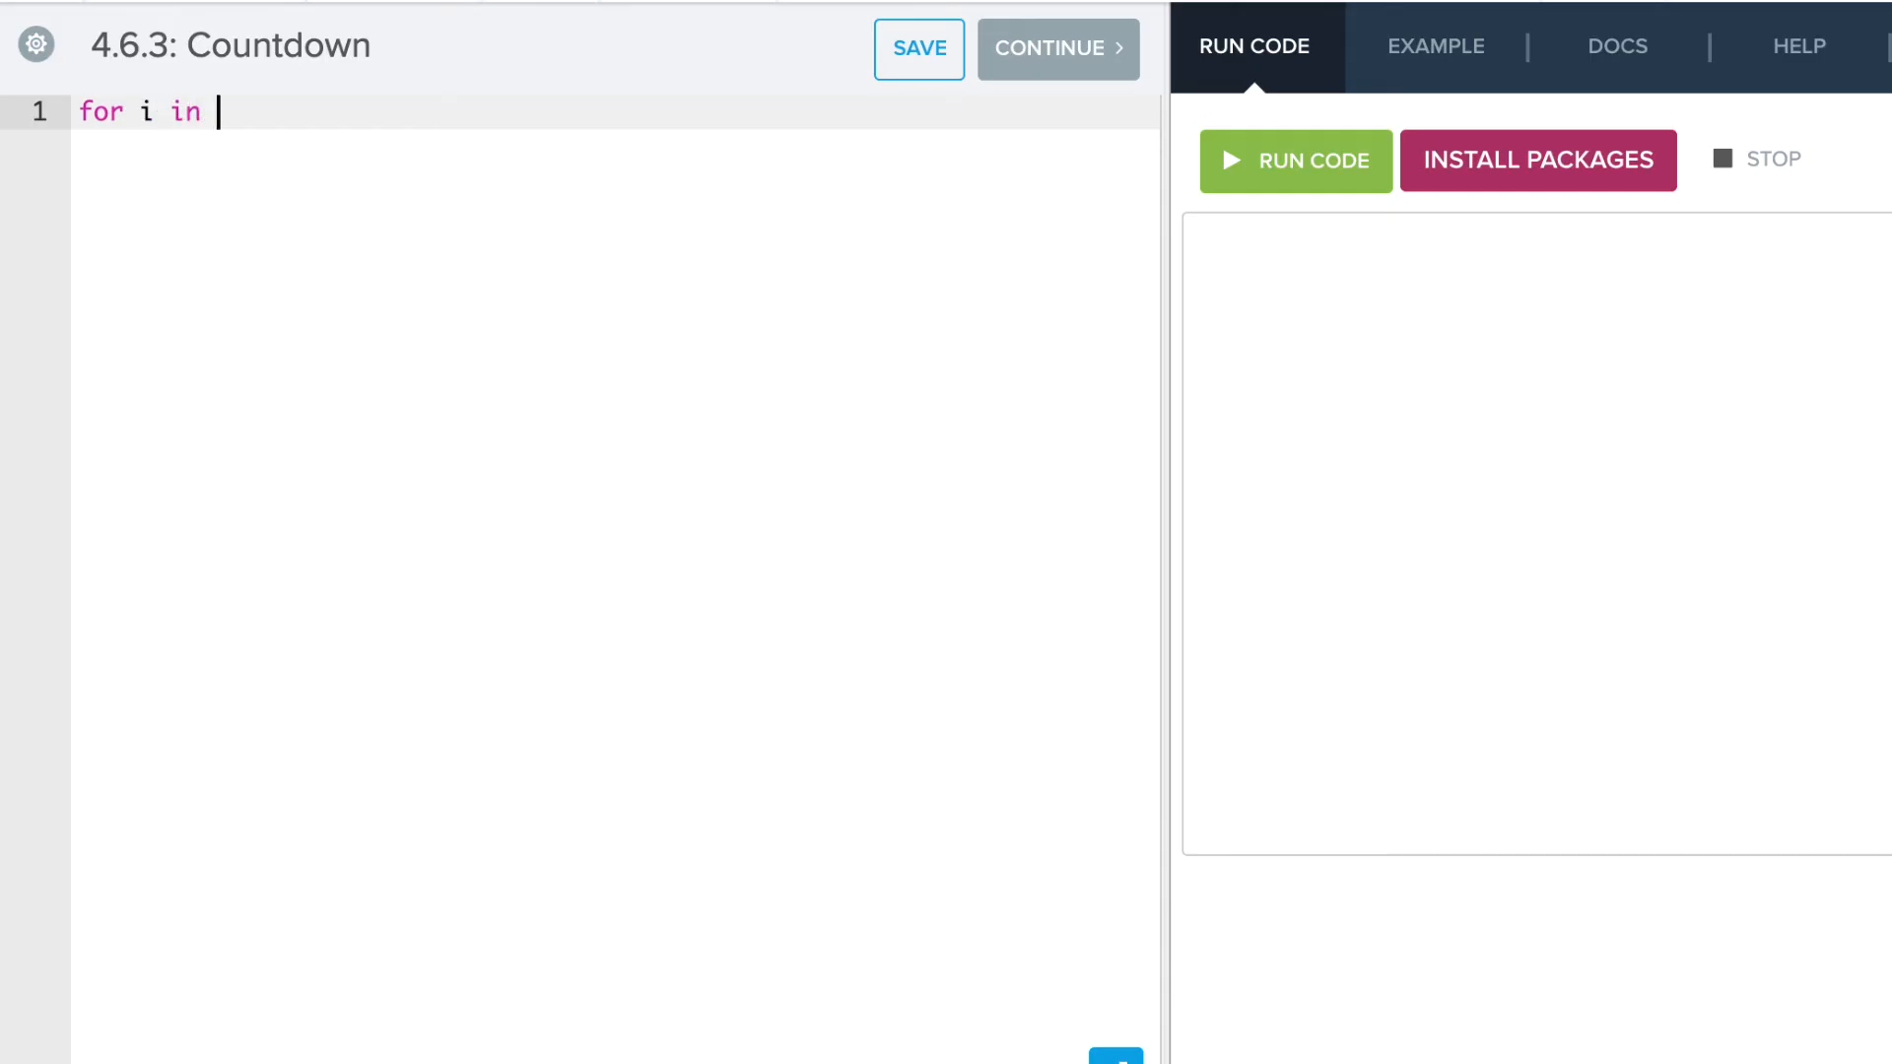
text(range()
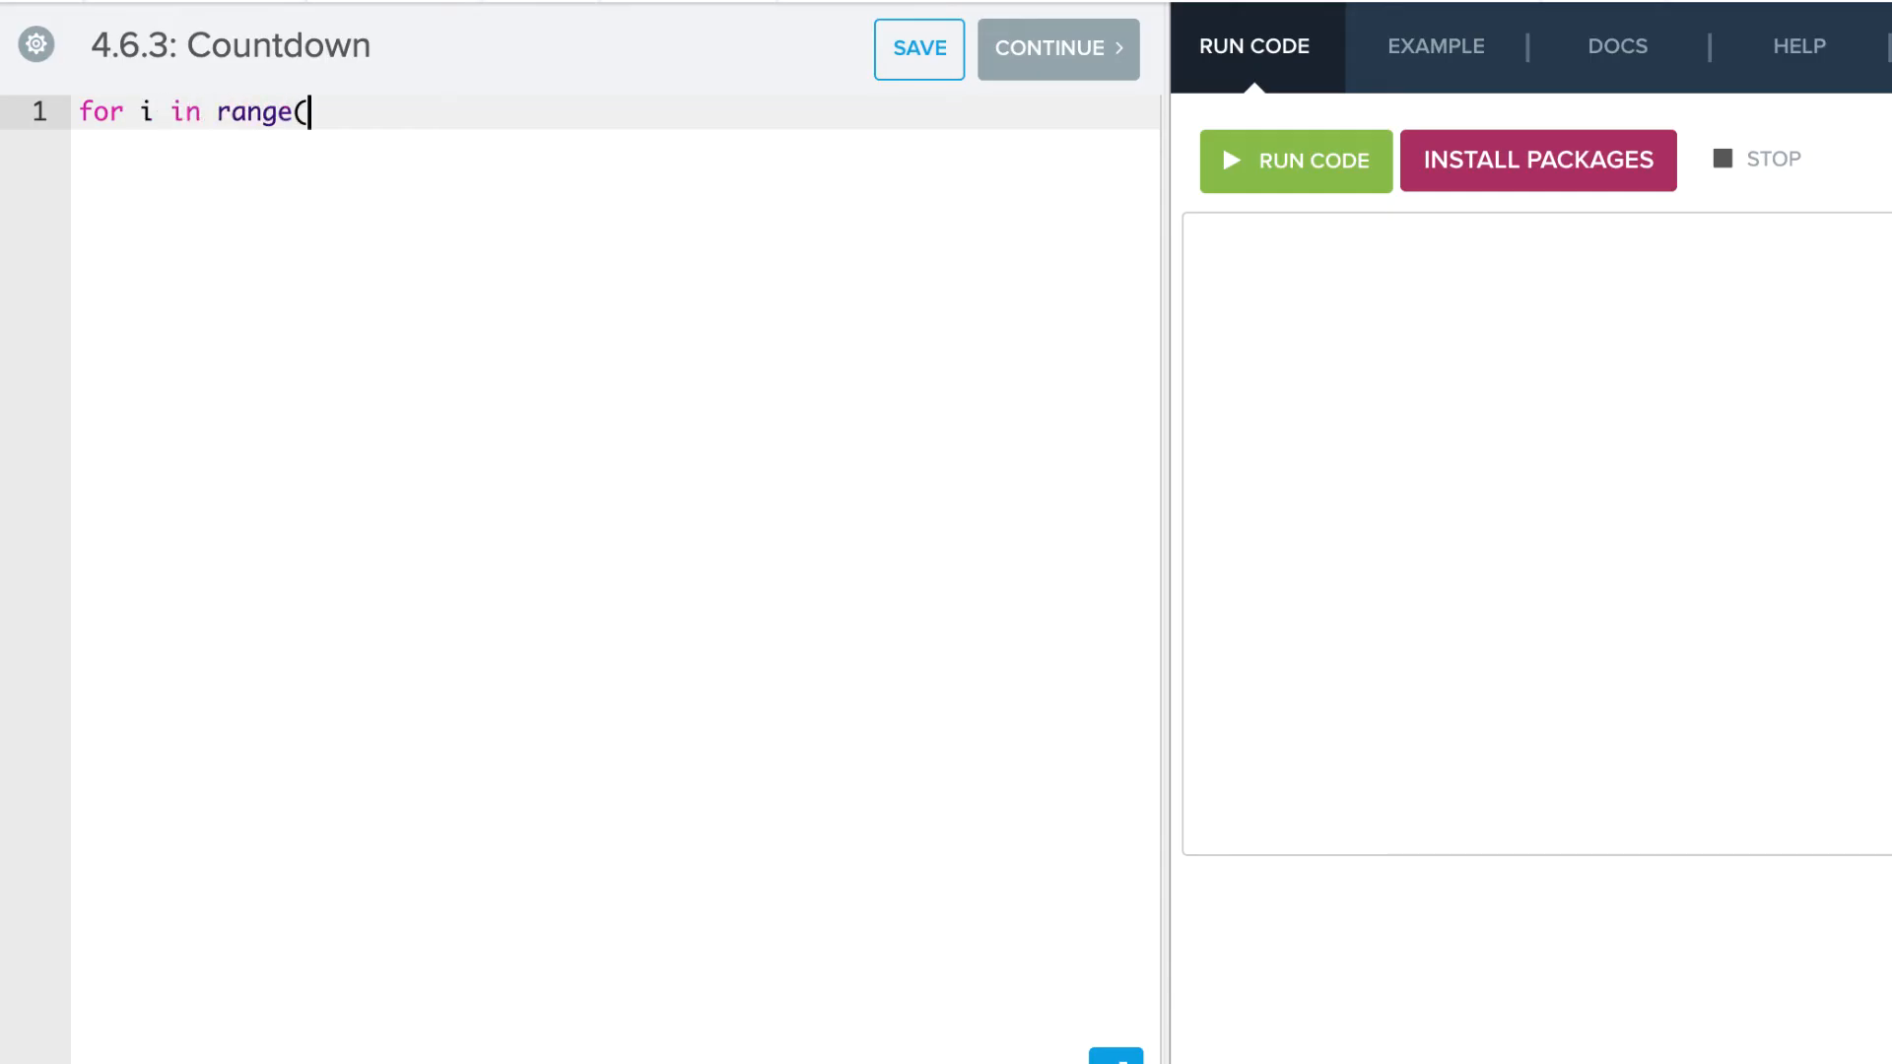
text(10,)
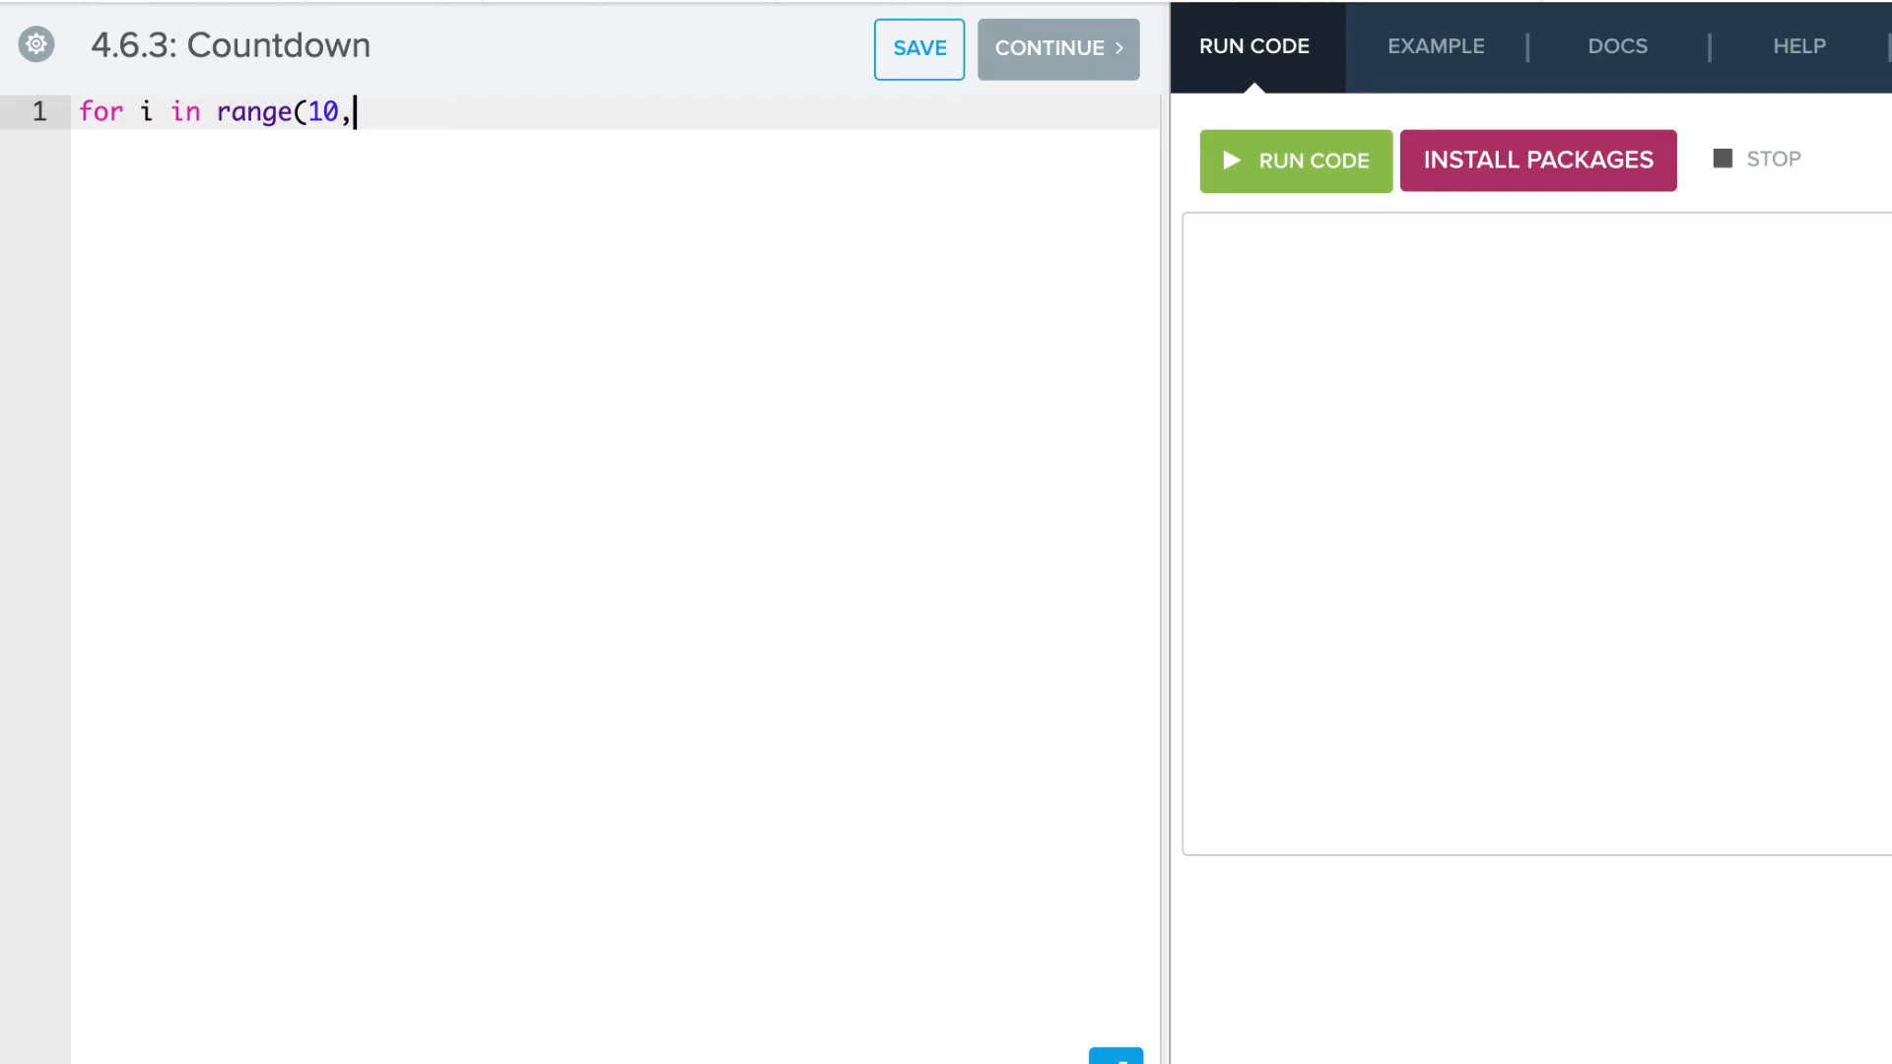
text(0)
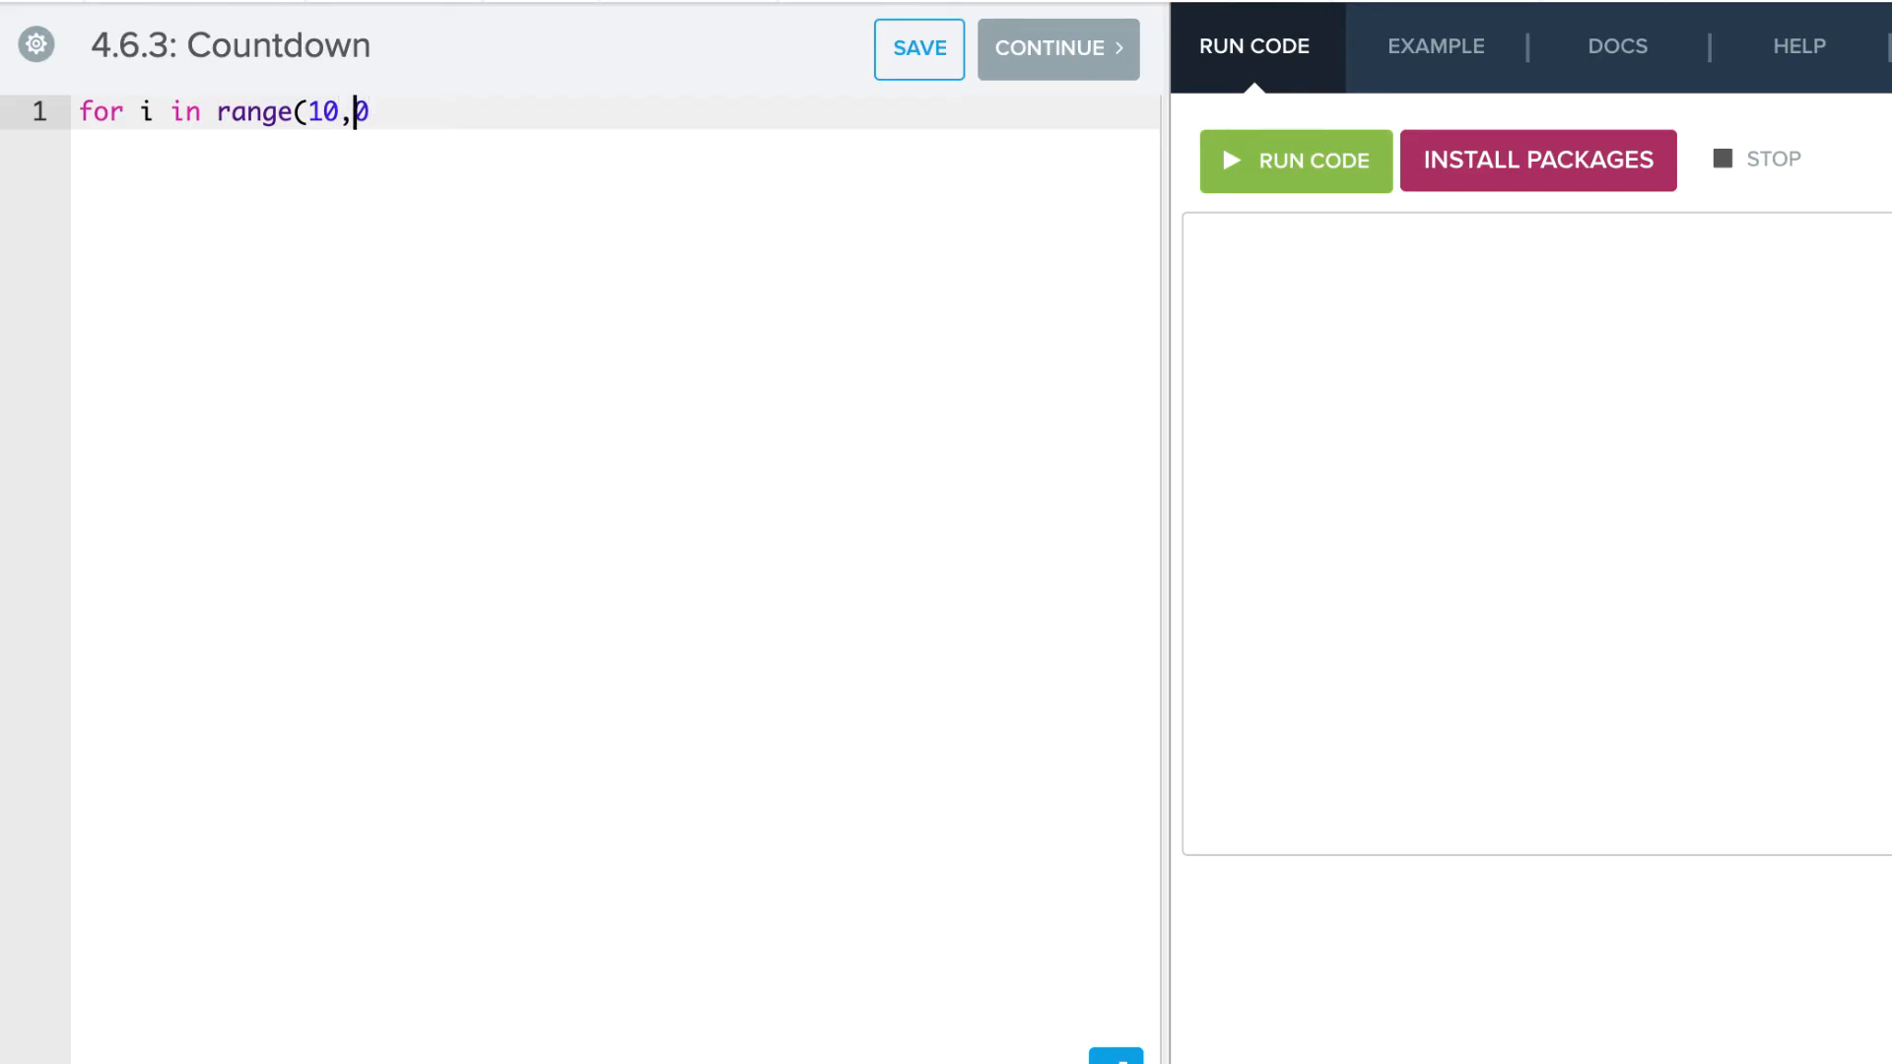
text(0, -)
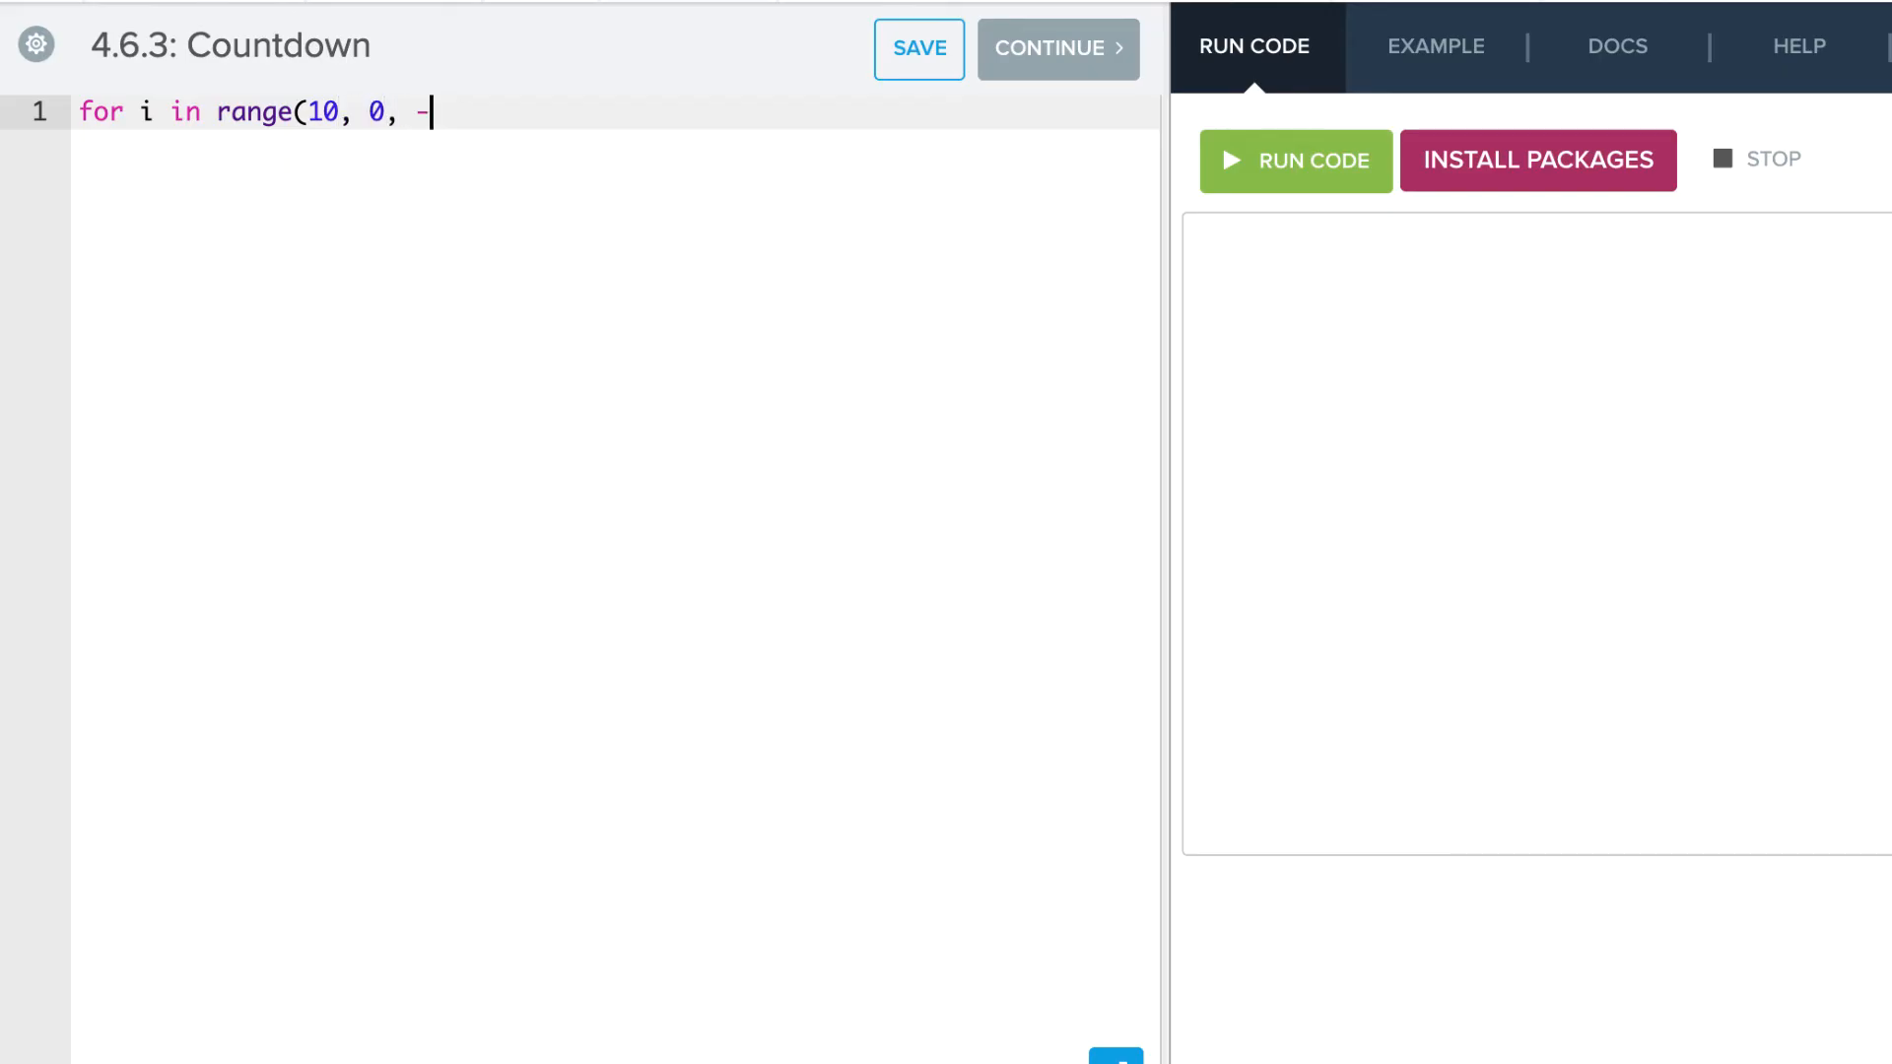
text(1))
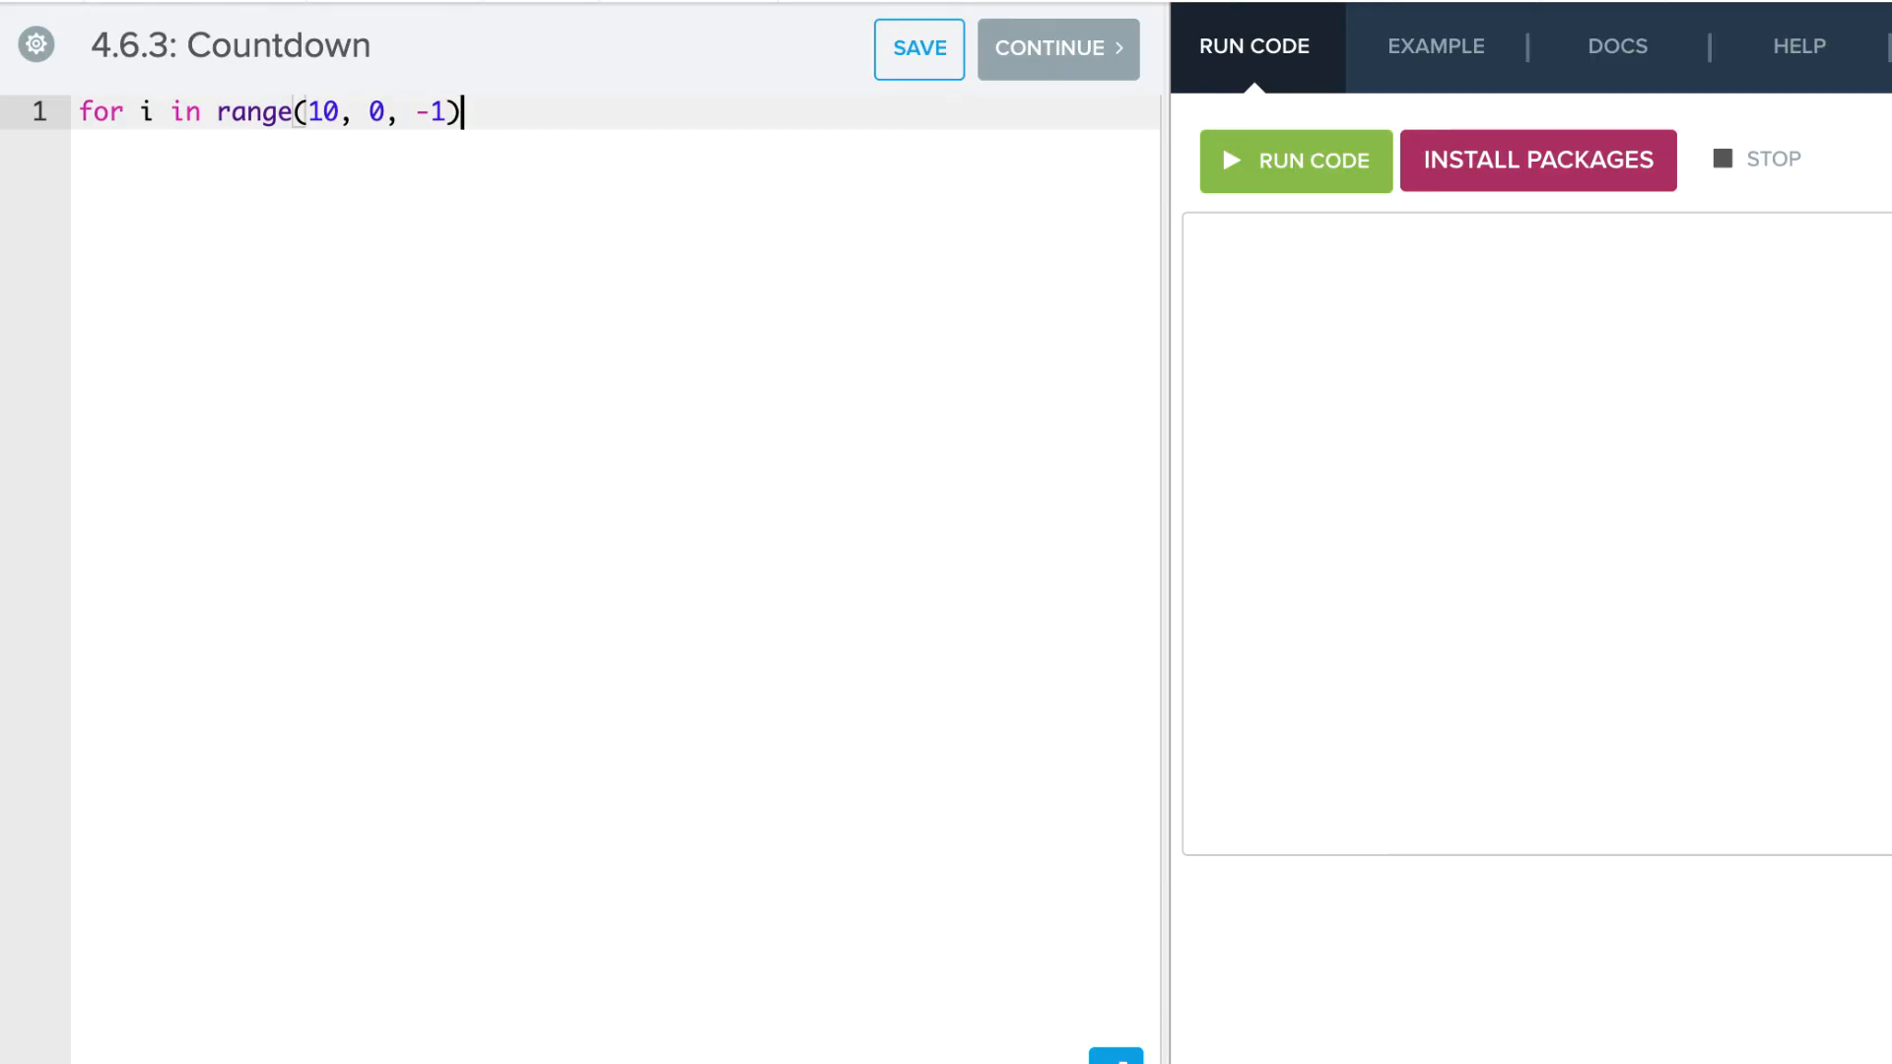
text(:)
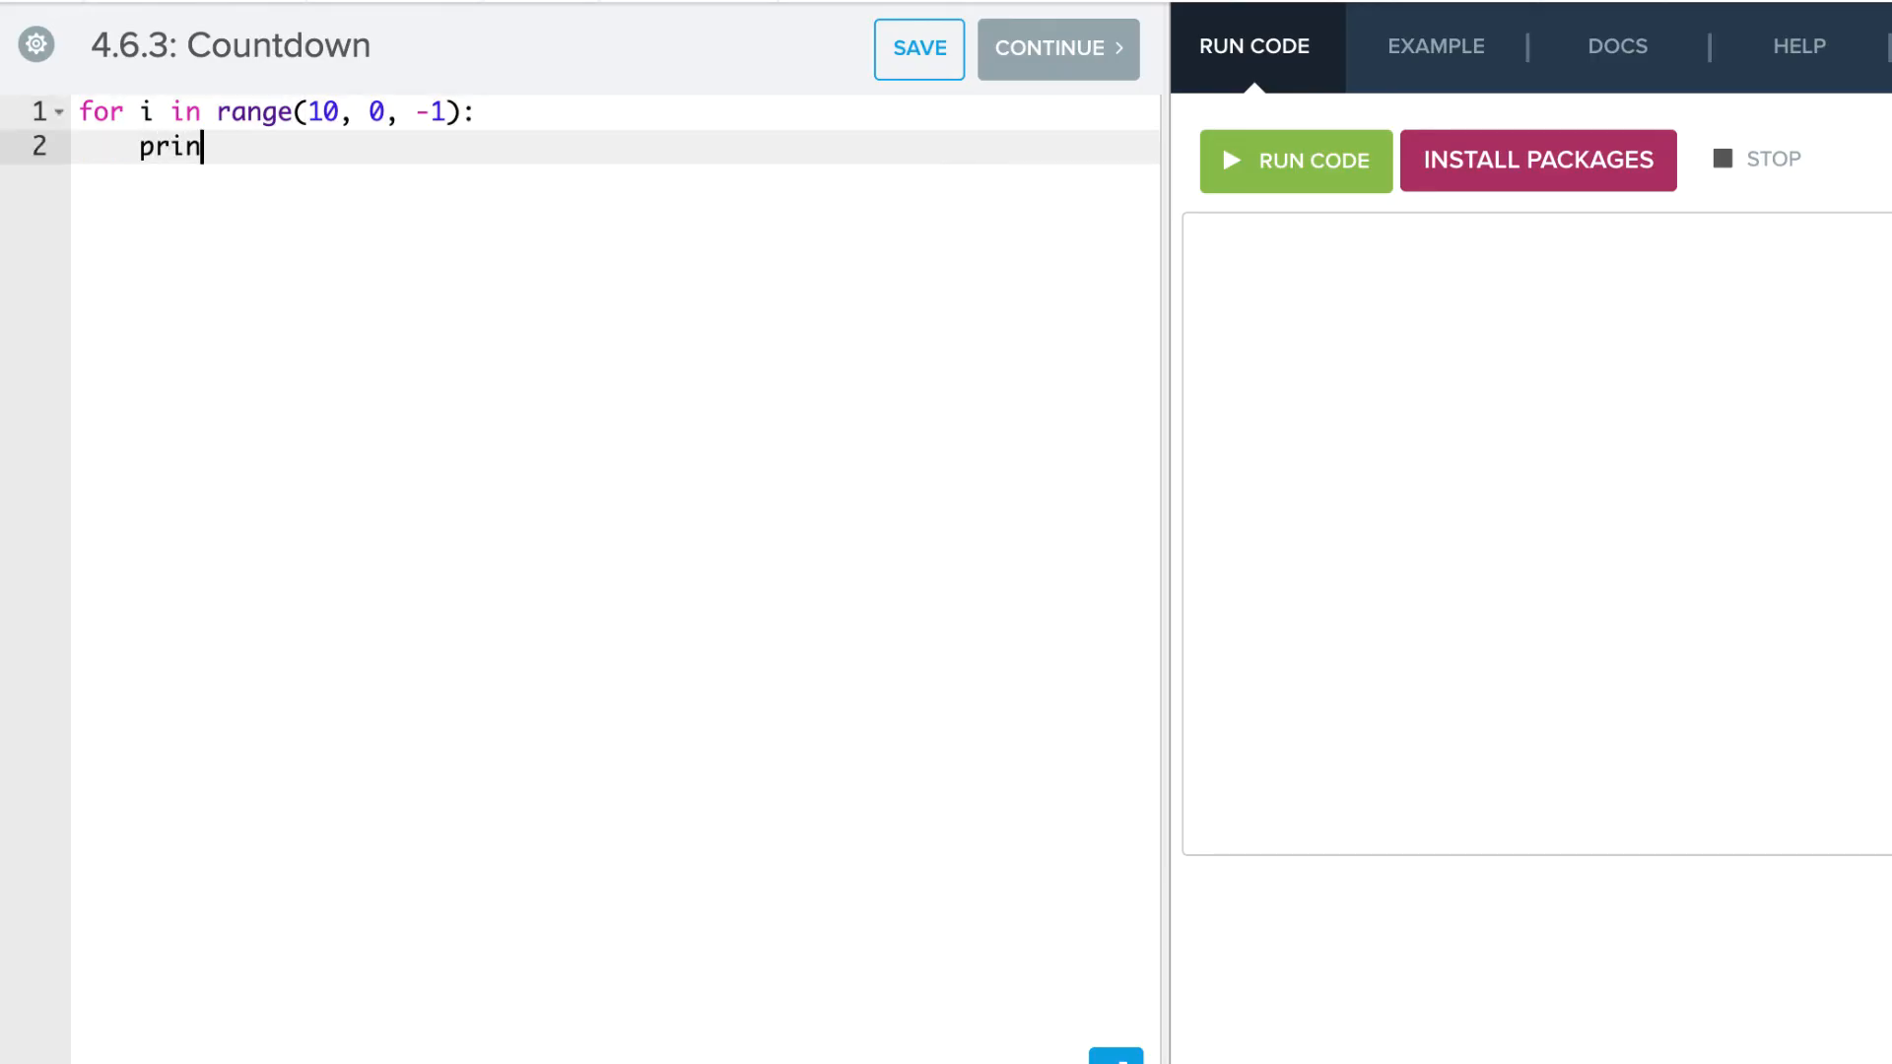
text(t(i))
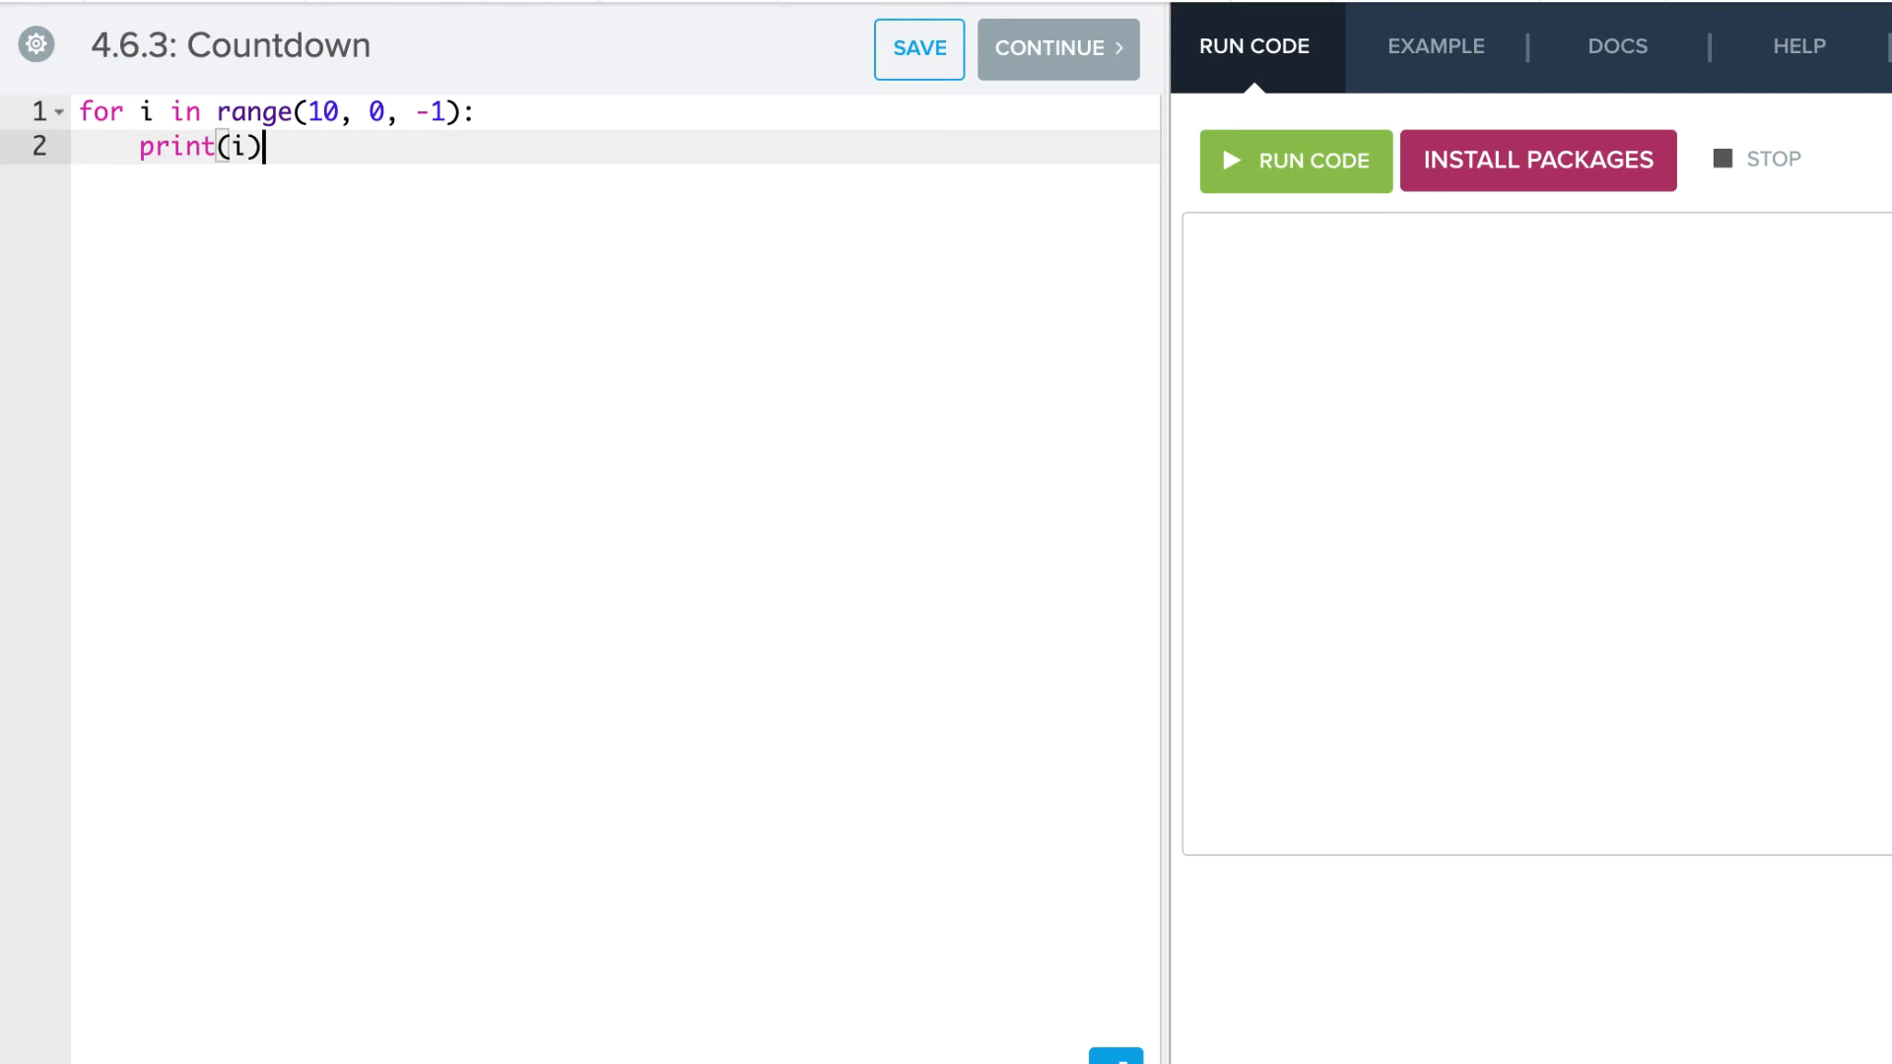
click(1295, 159)
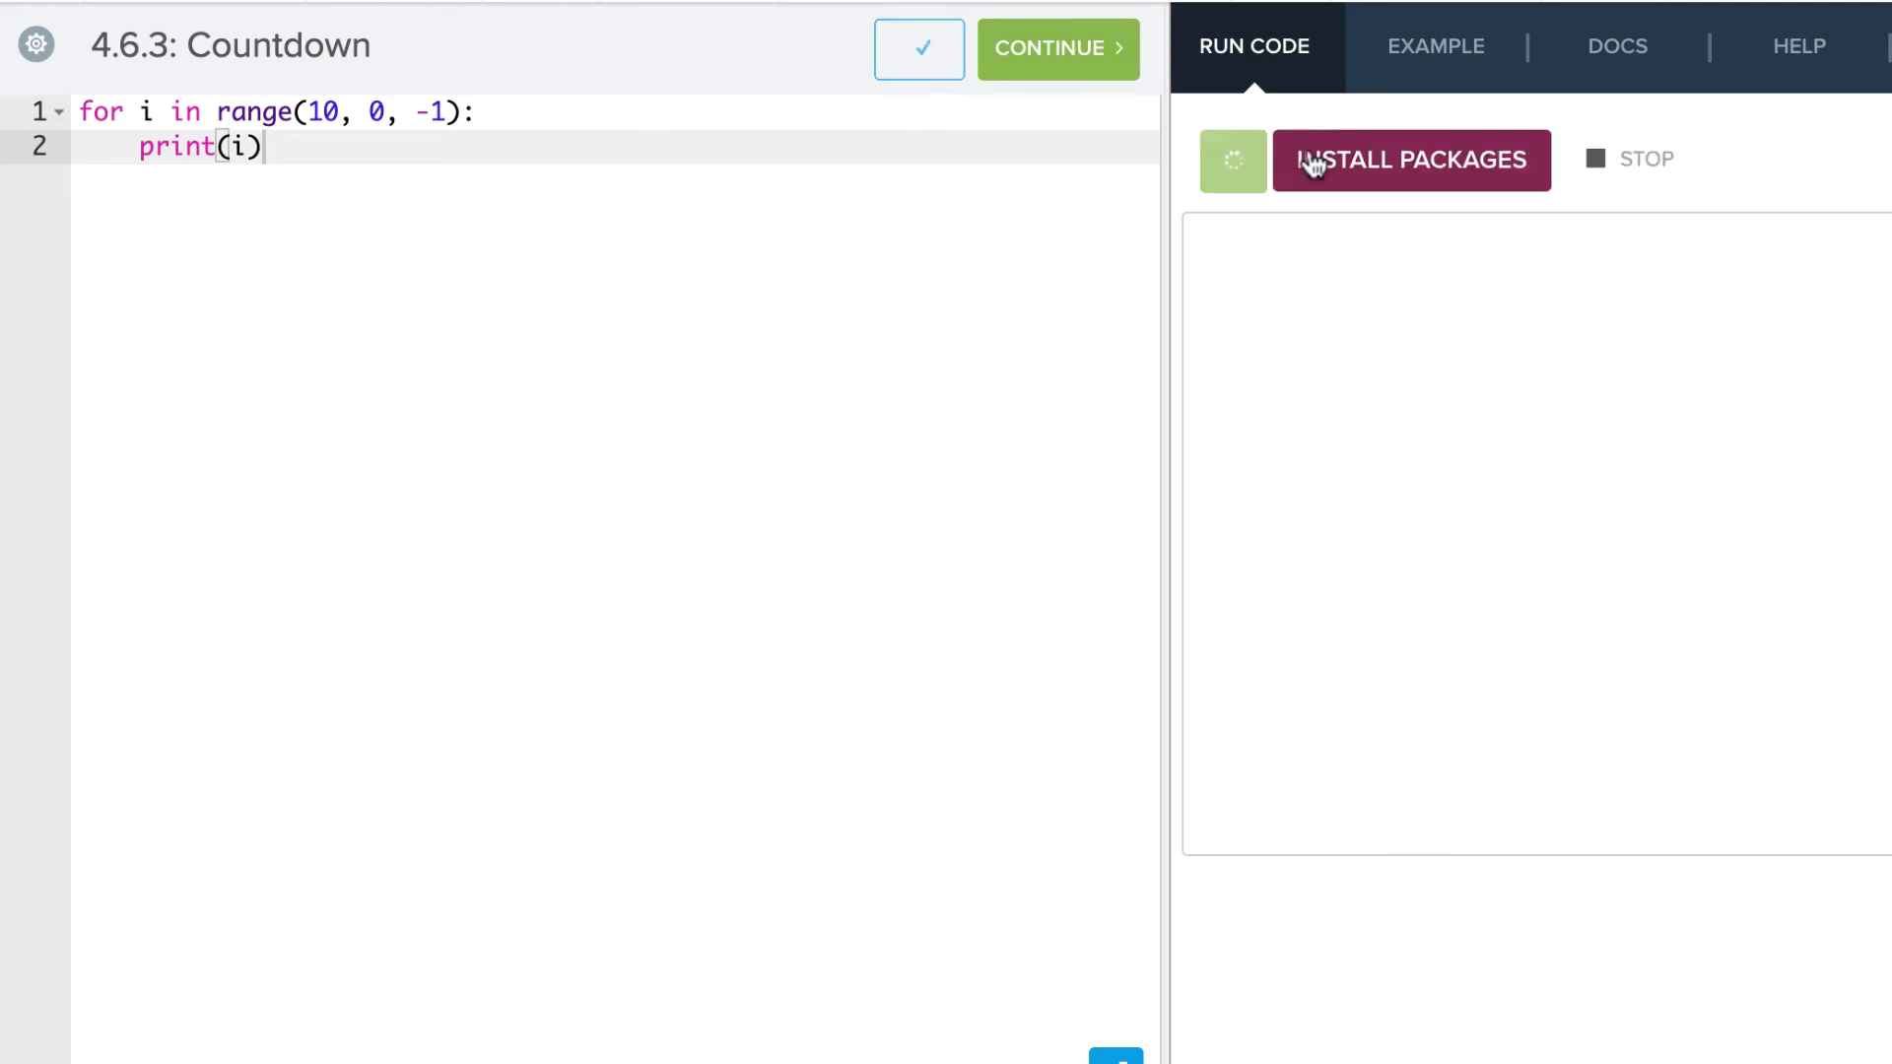
Let the countdown finish printing 10 to 1, then go to the stop value 0
click(1234, 159)
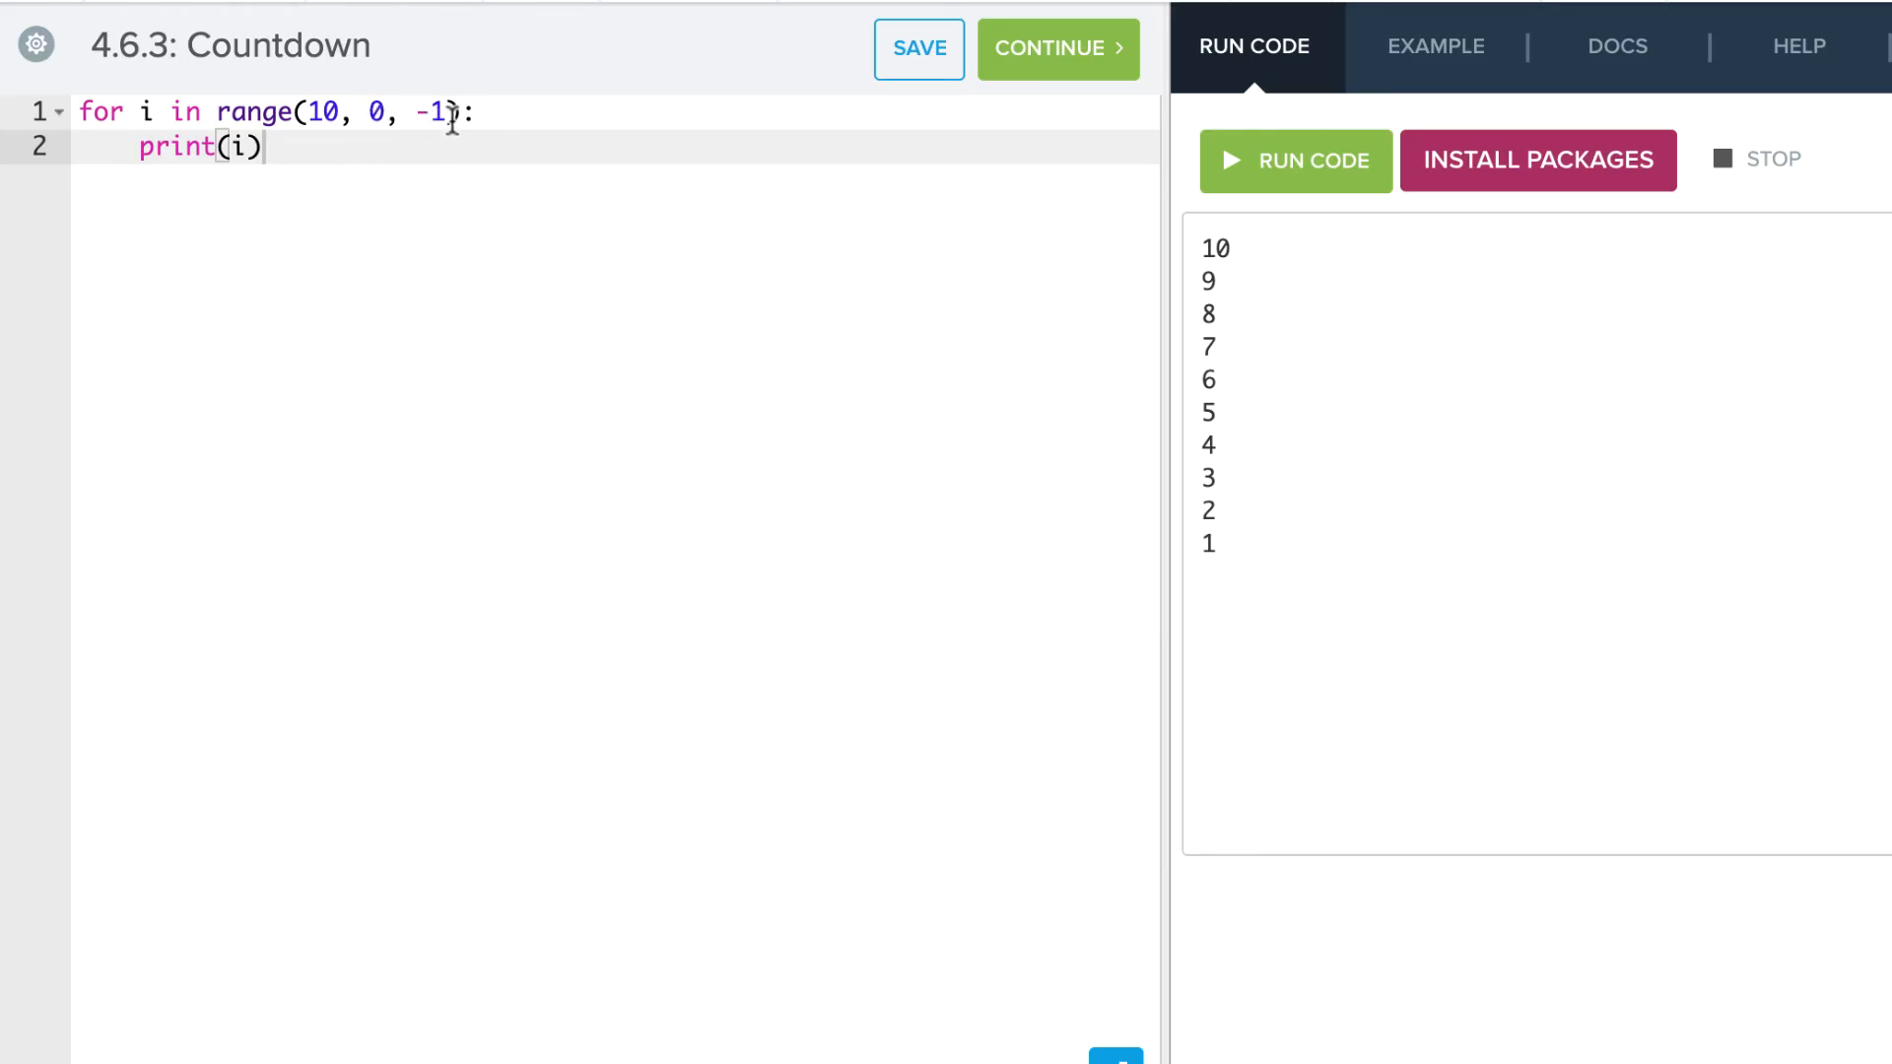
mouse_move(1246, 254)
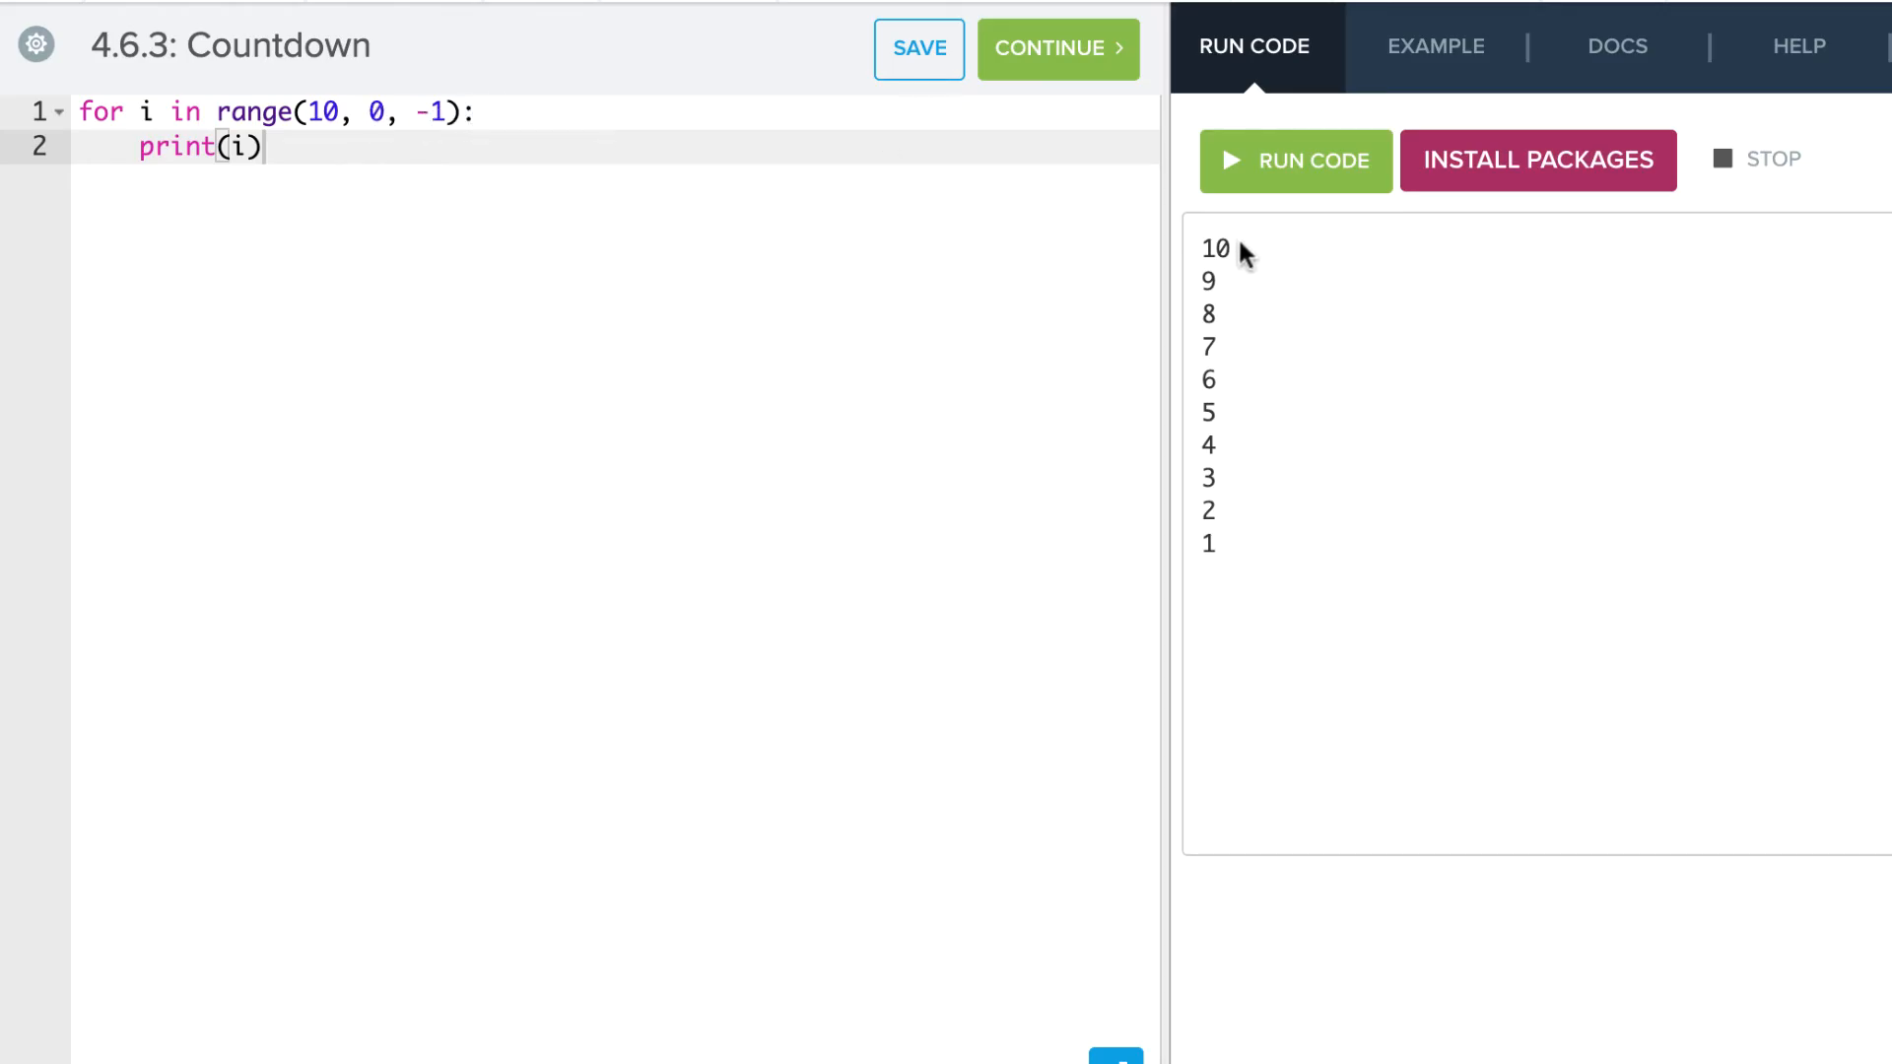
mouse_move(1212, 528)
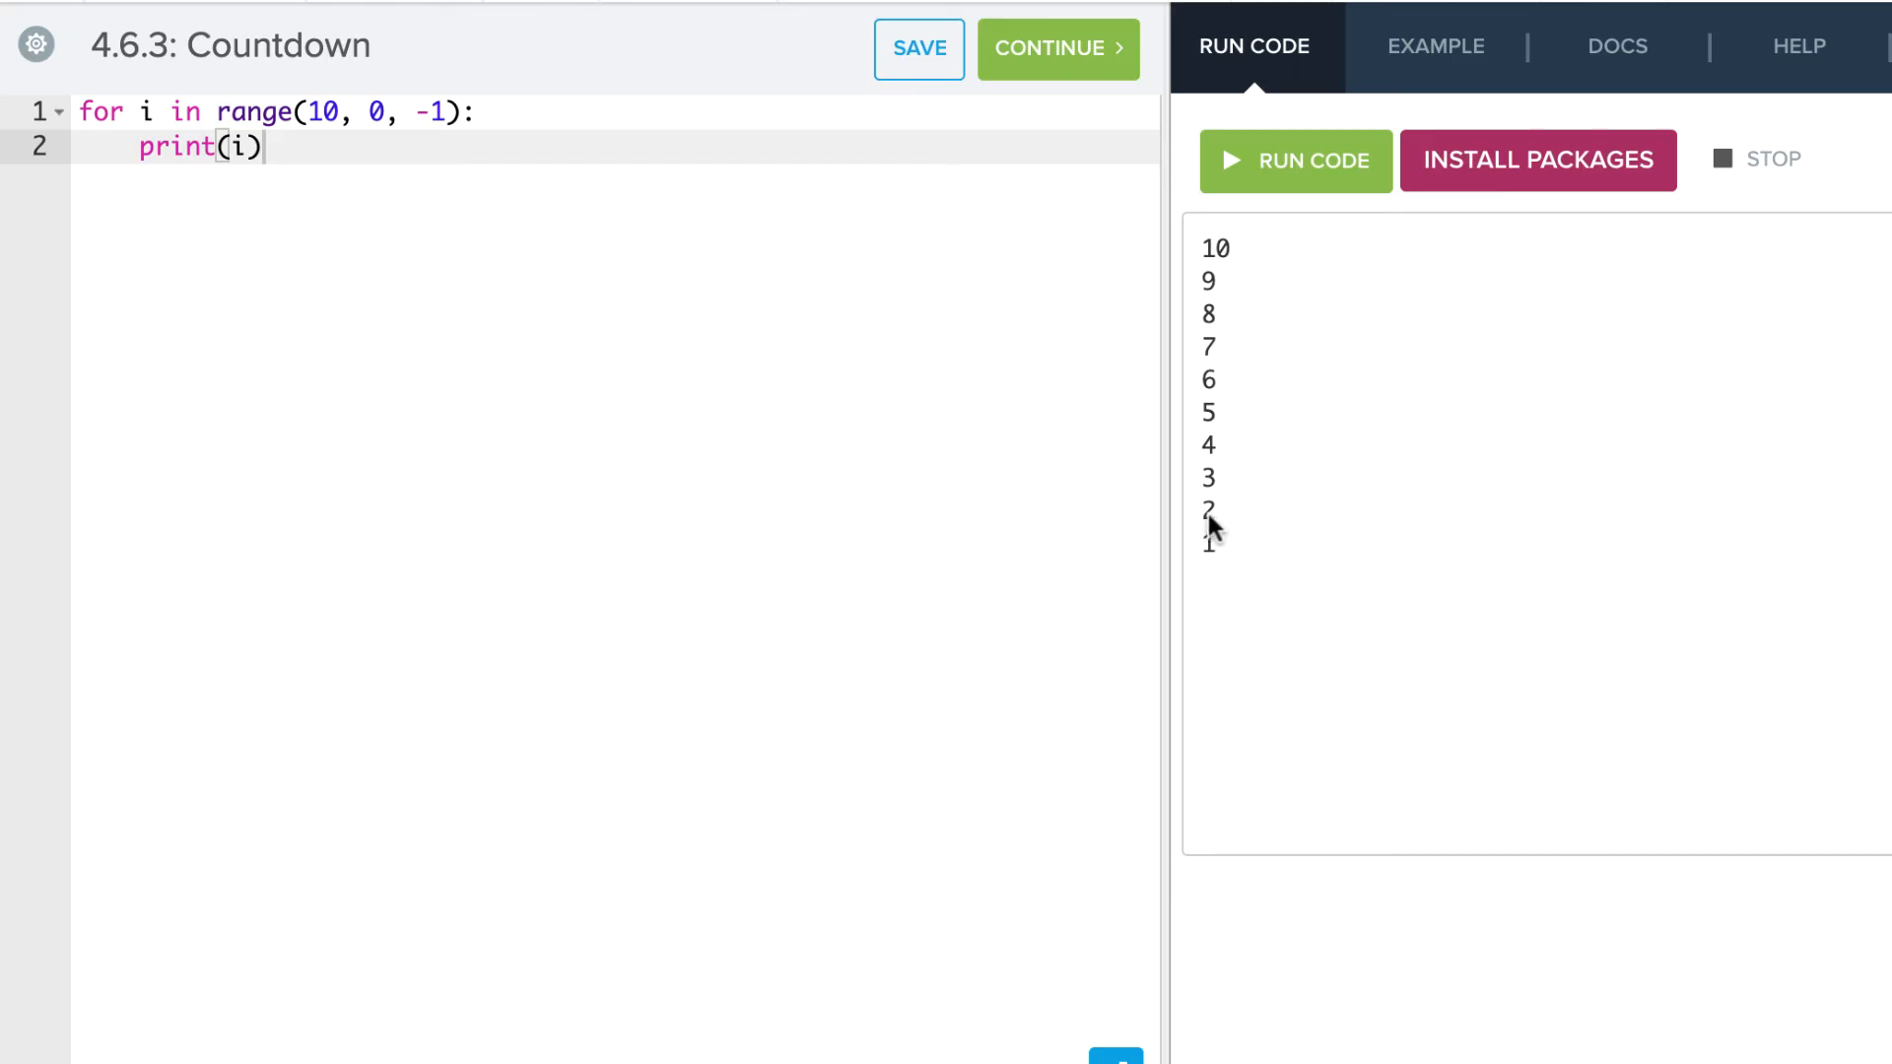
click(380, 111)
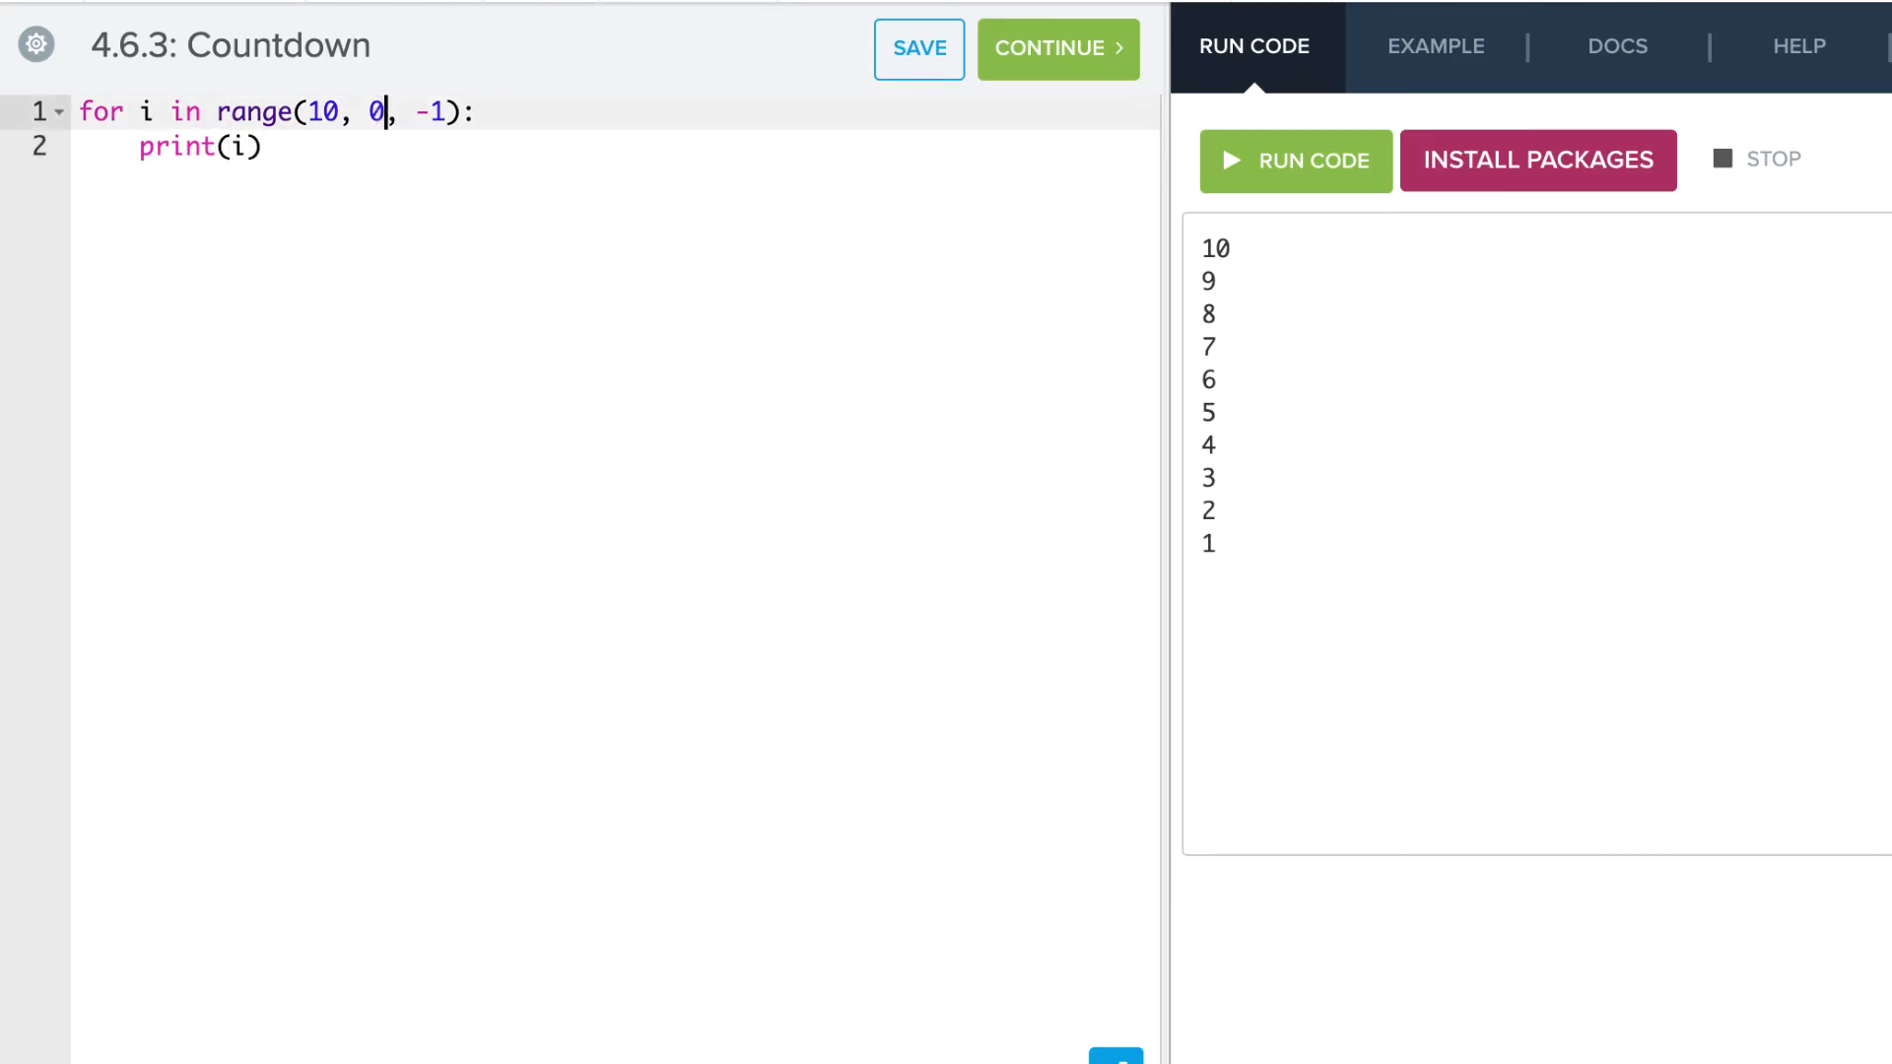
Change the stop value to -1, rerun to print 10 down to 0, then select the loop to replace it
text(-1)
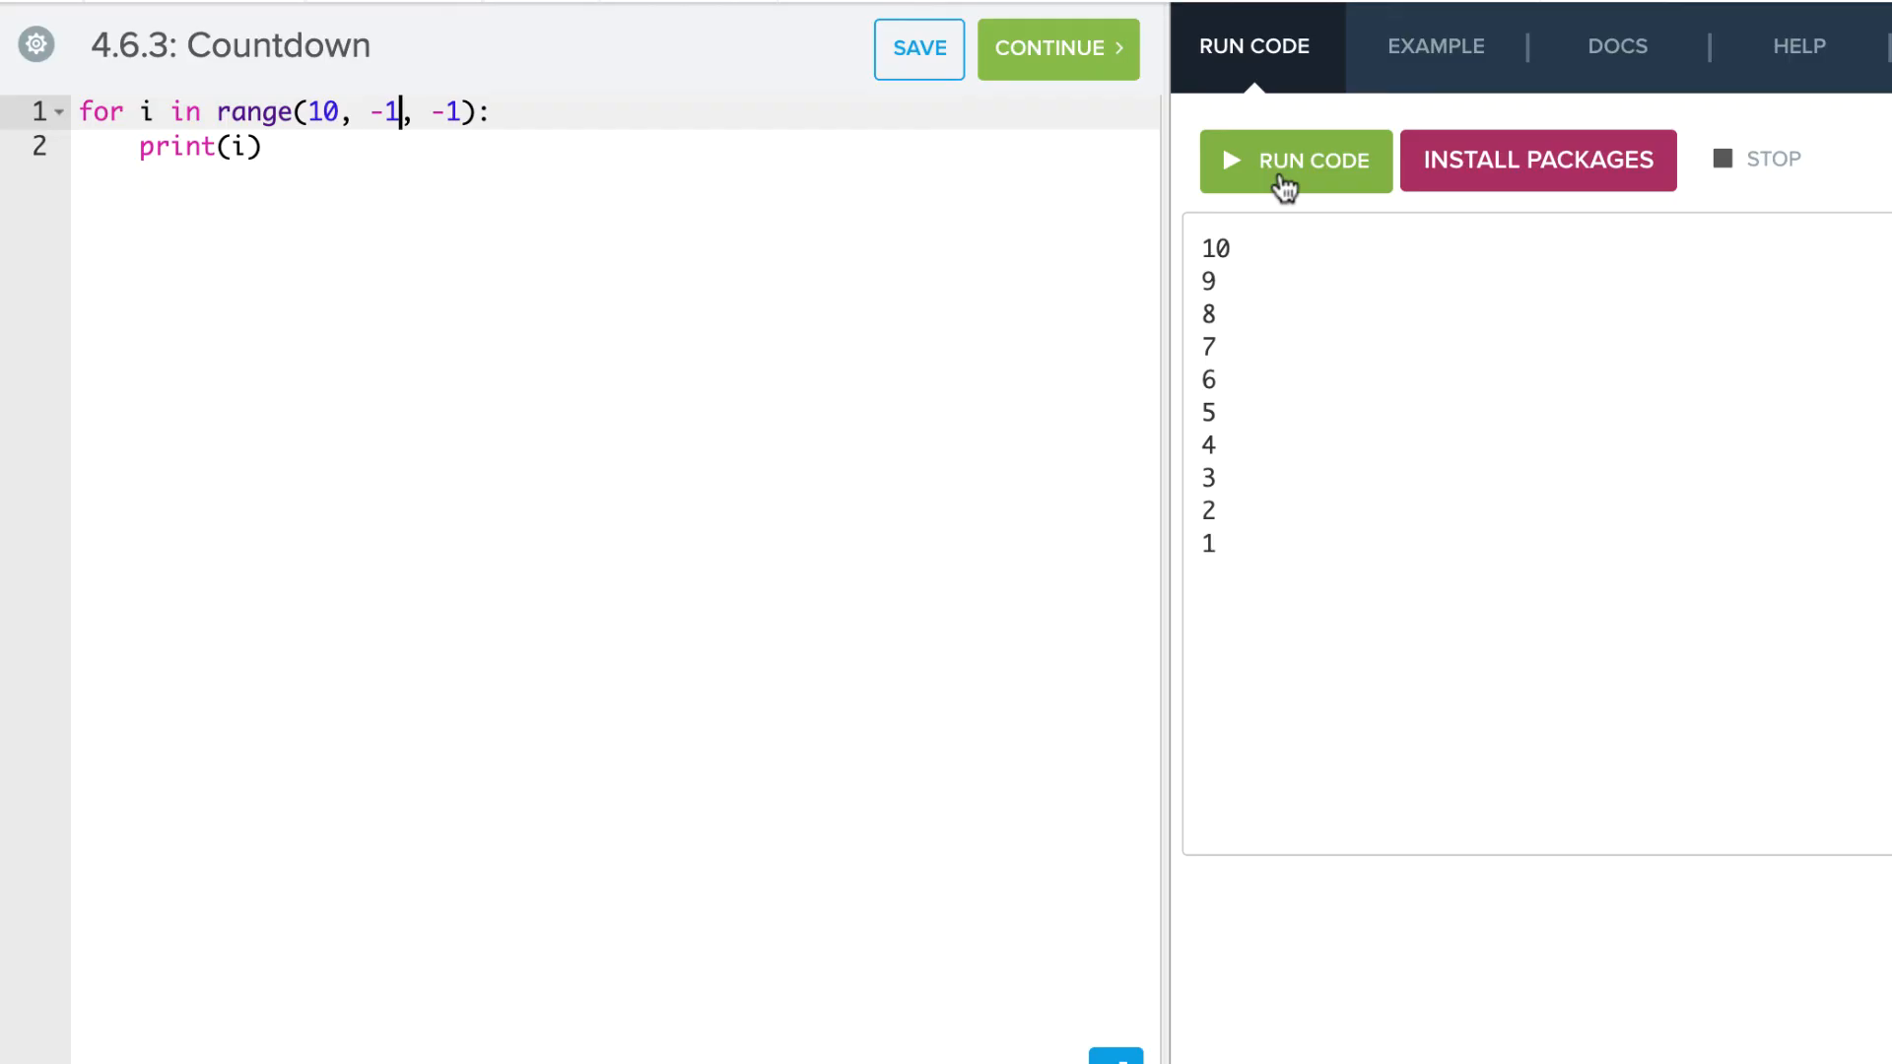
click(1297, 159)
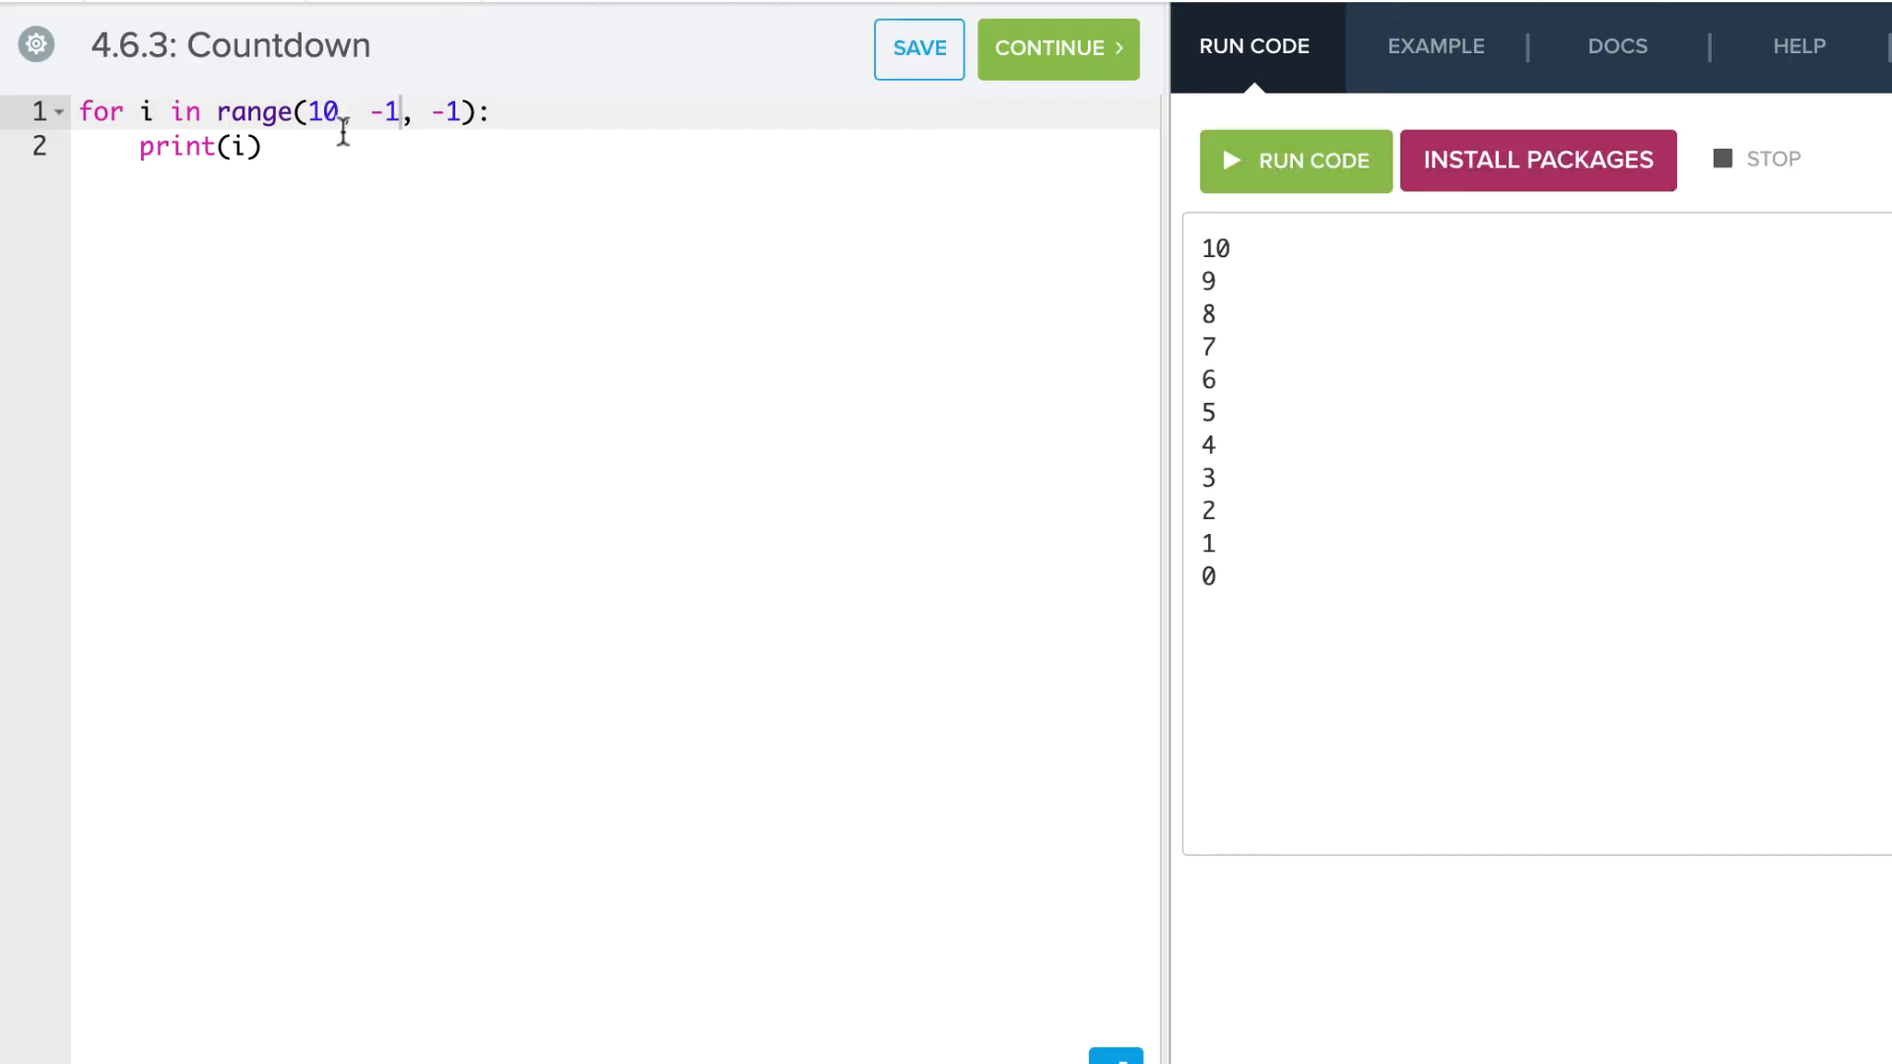
click(55, 110)
text(for ()
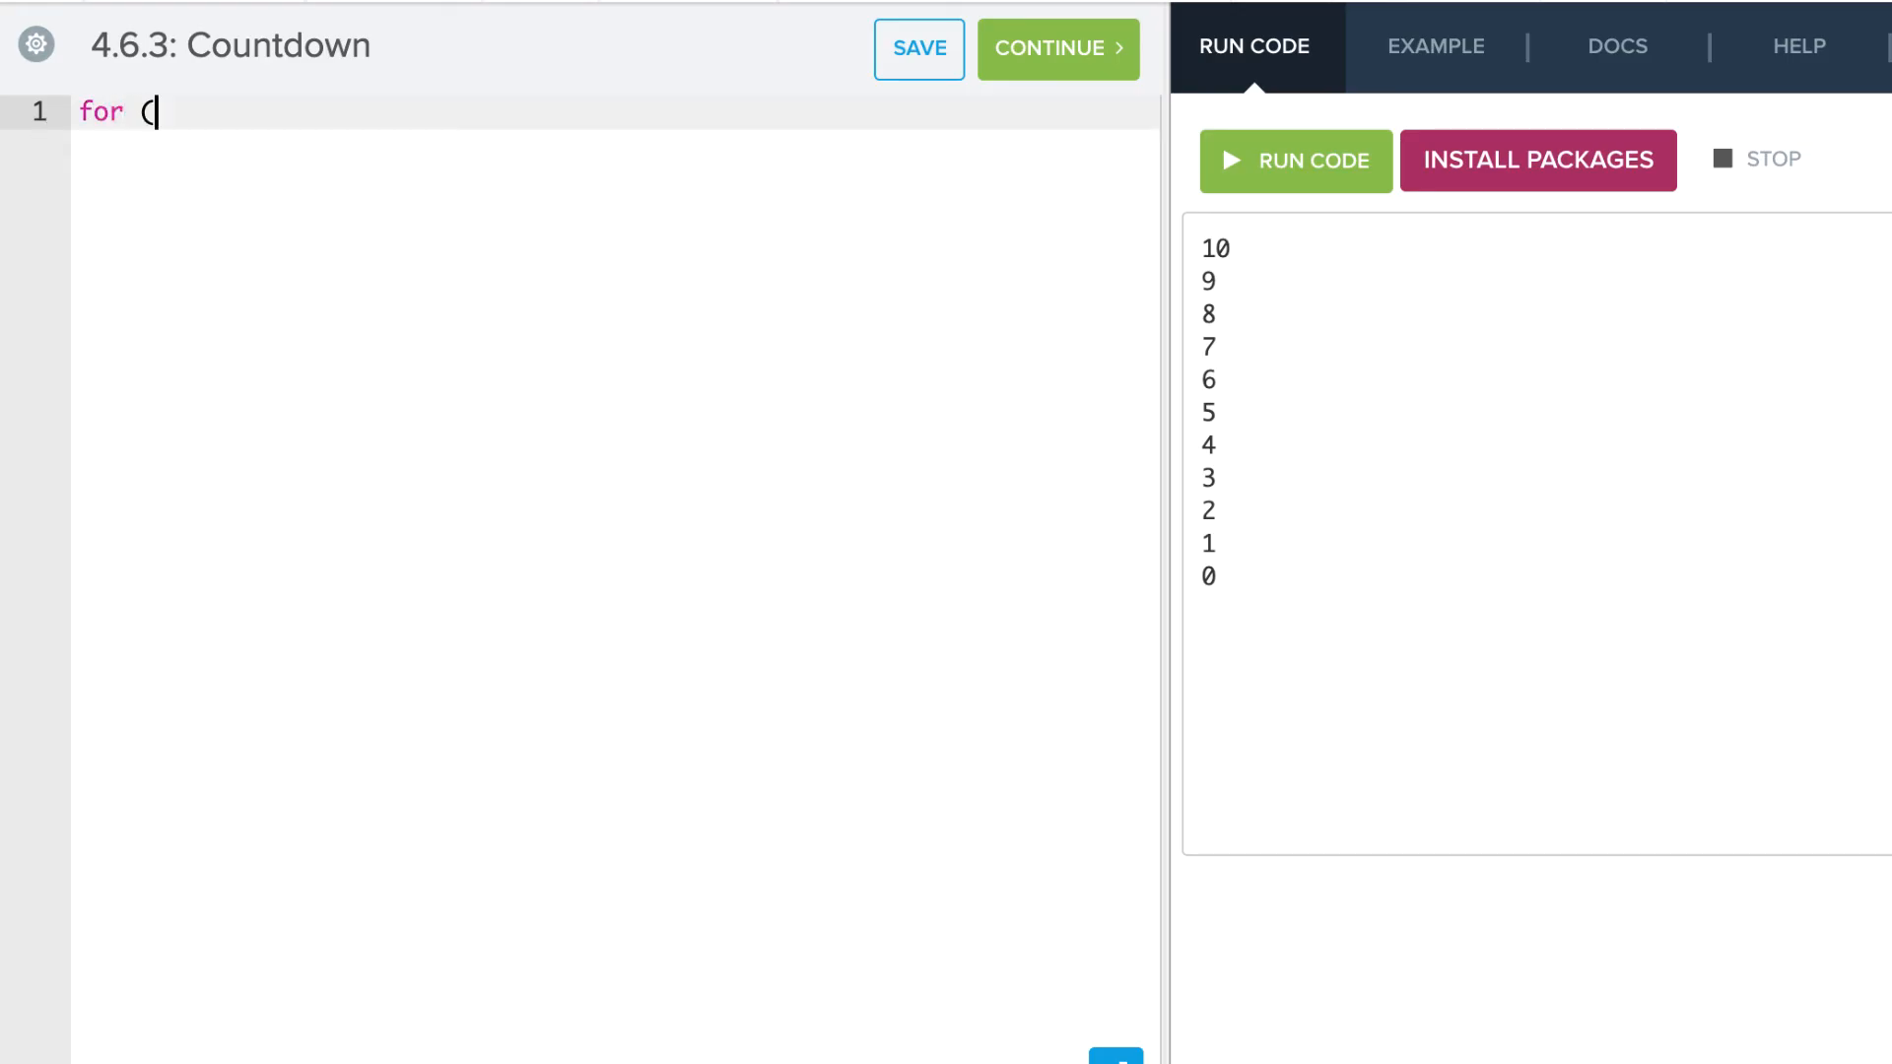
Enter 'for i in range(0,100,2):' followed by 'print(i)' on the next line
text(i)
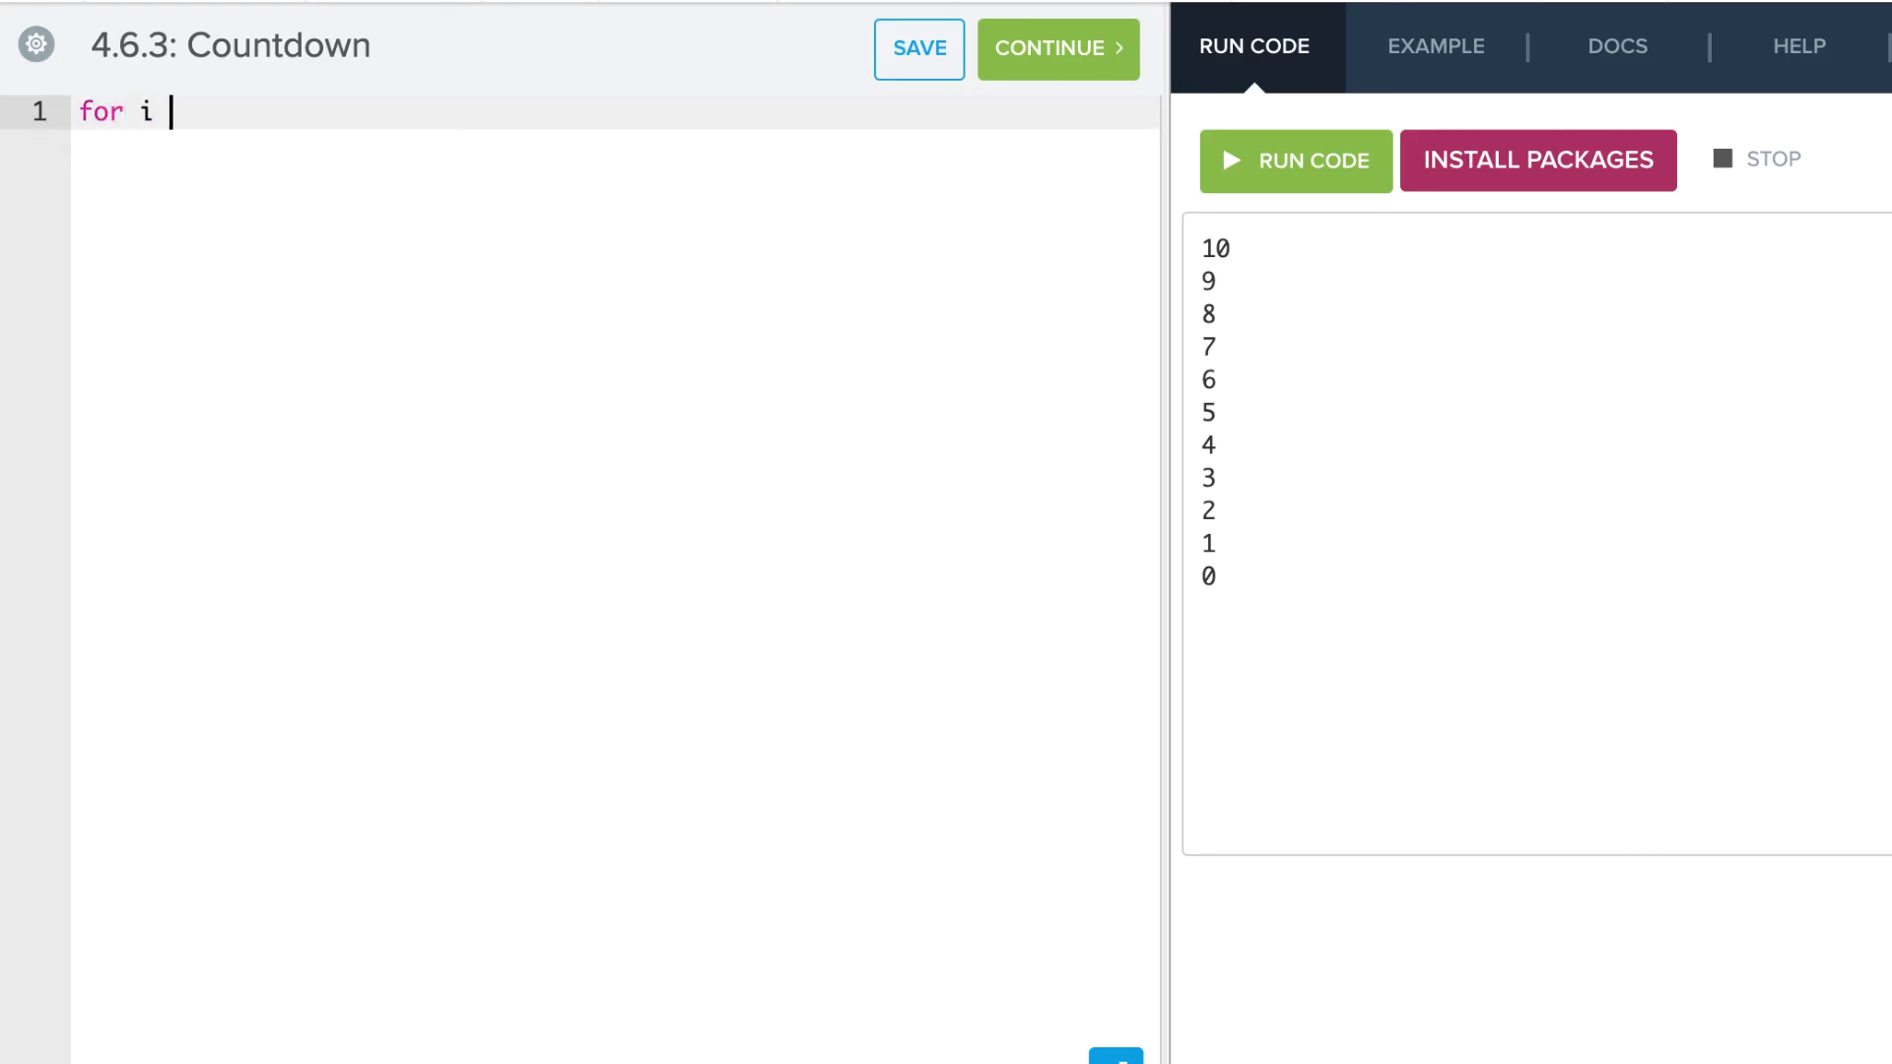
text(in tr)
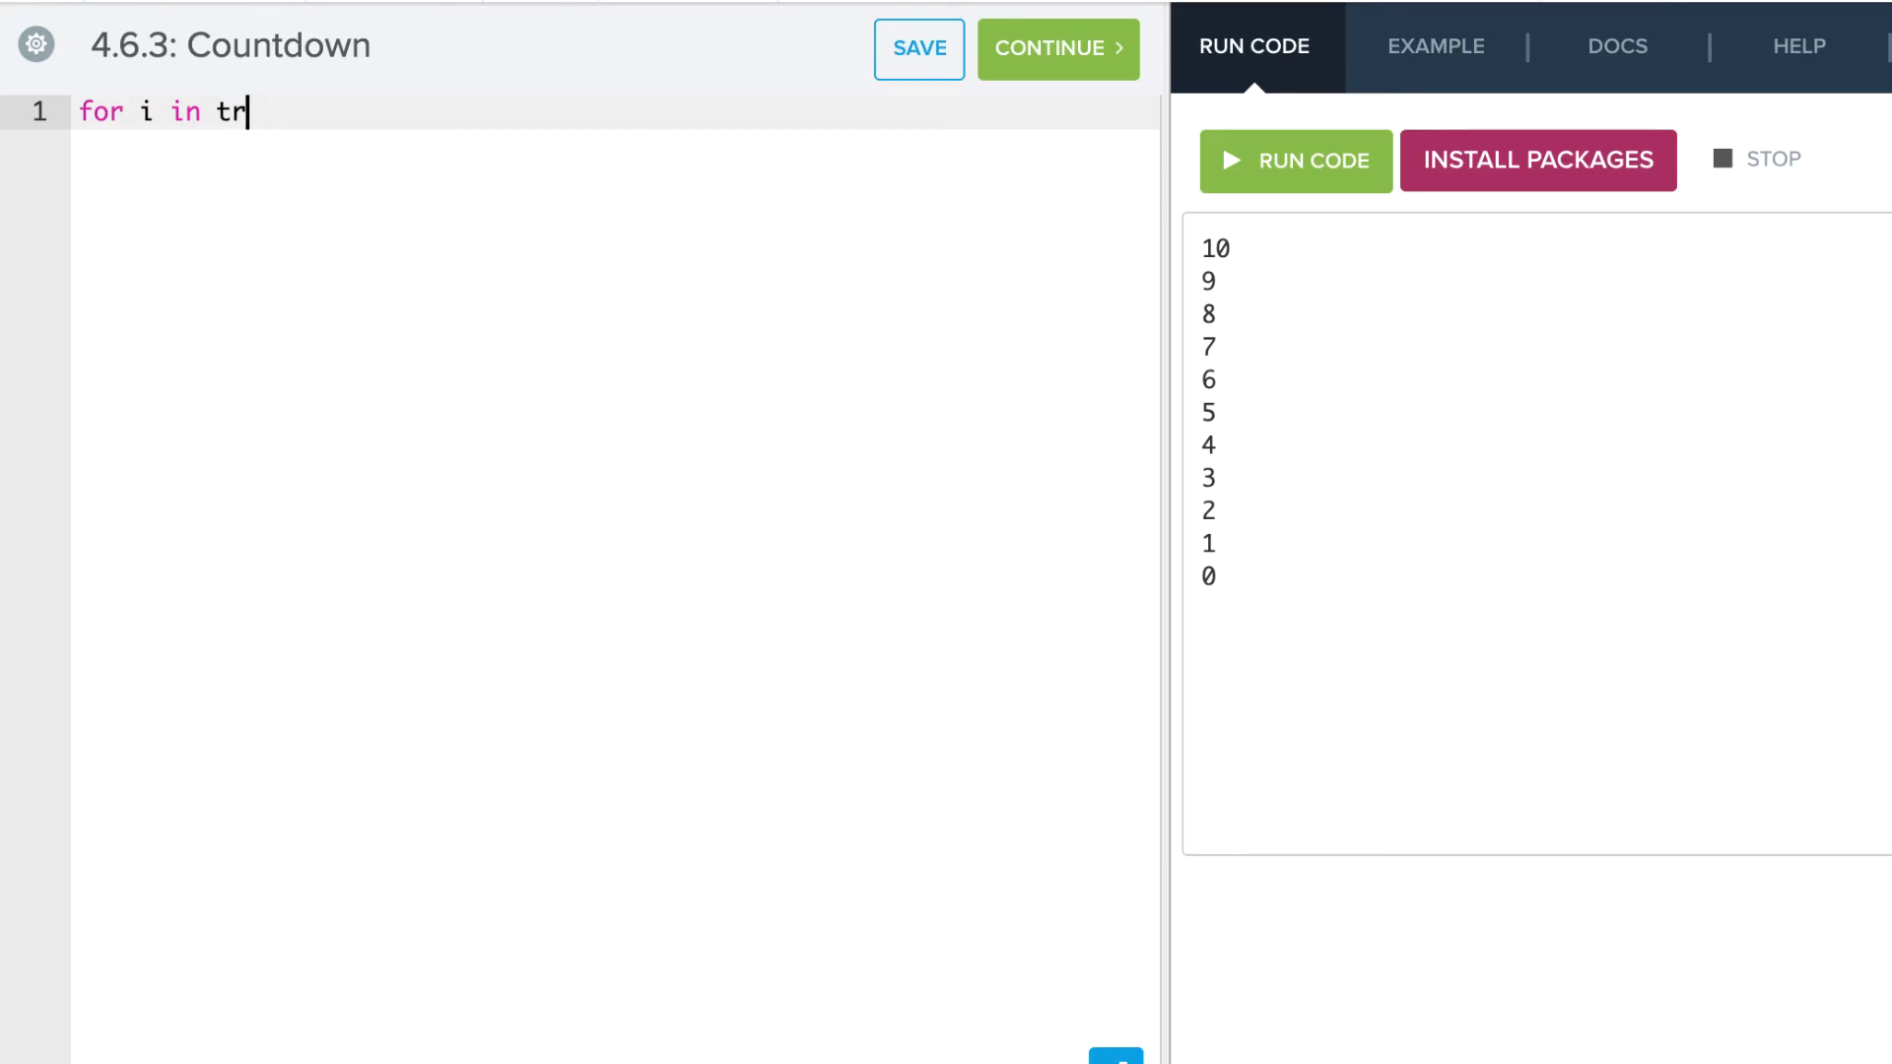
text(ange)
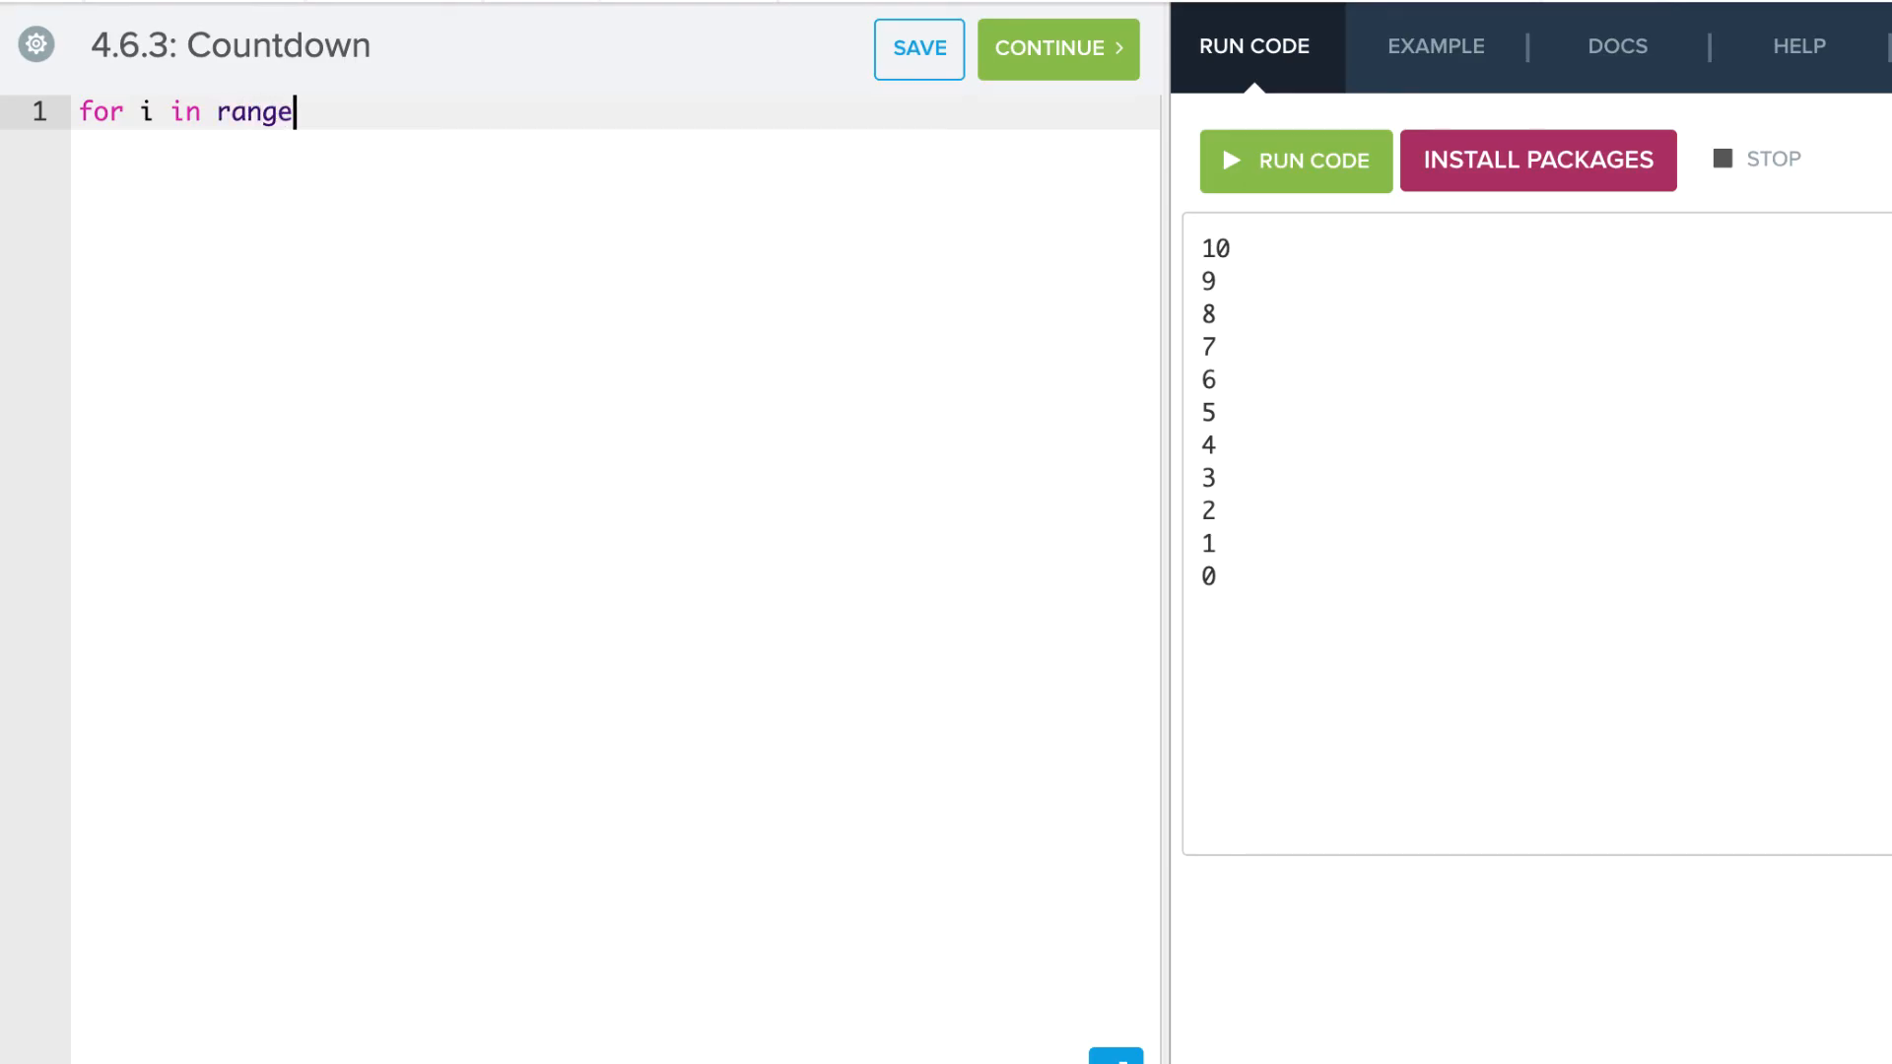
text(()
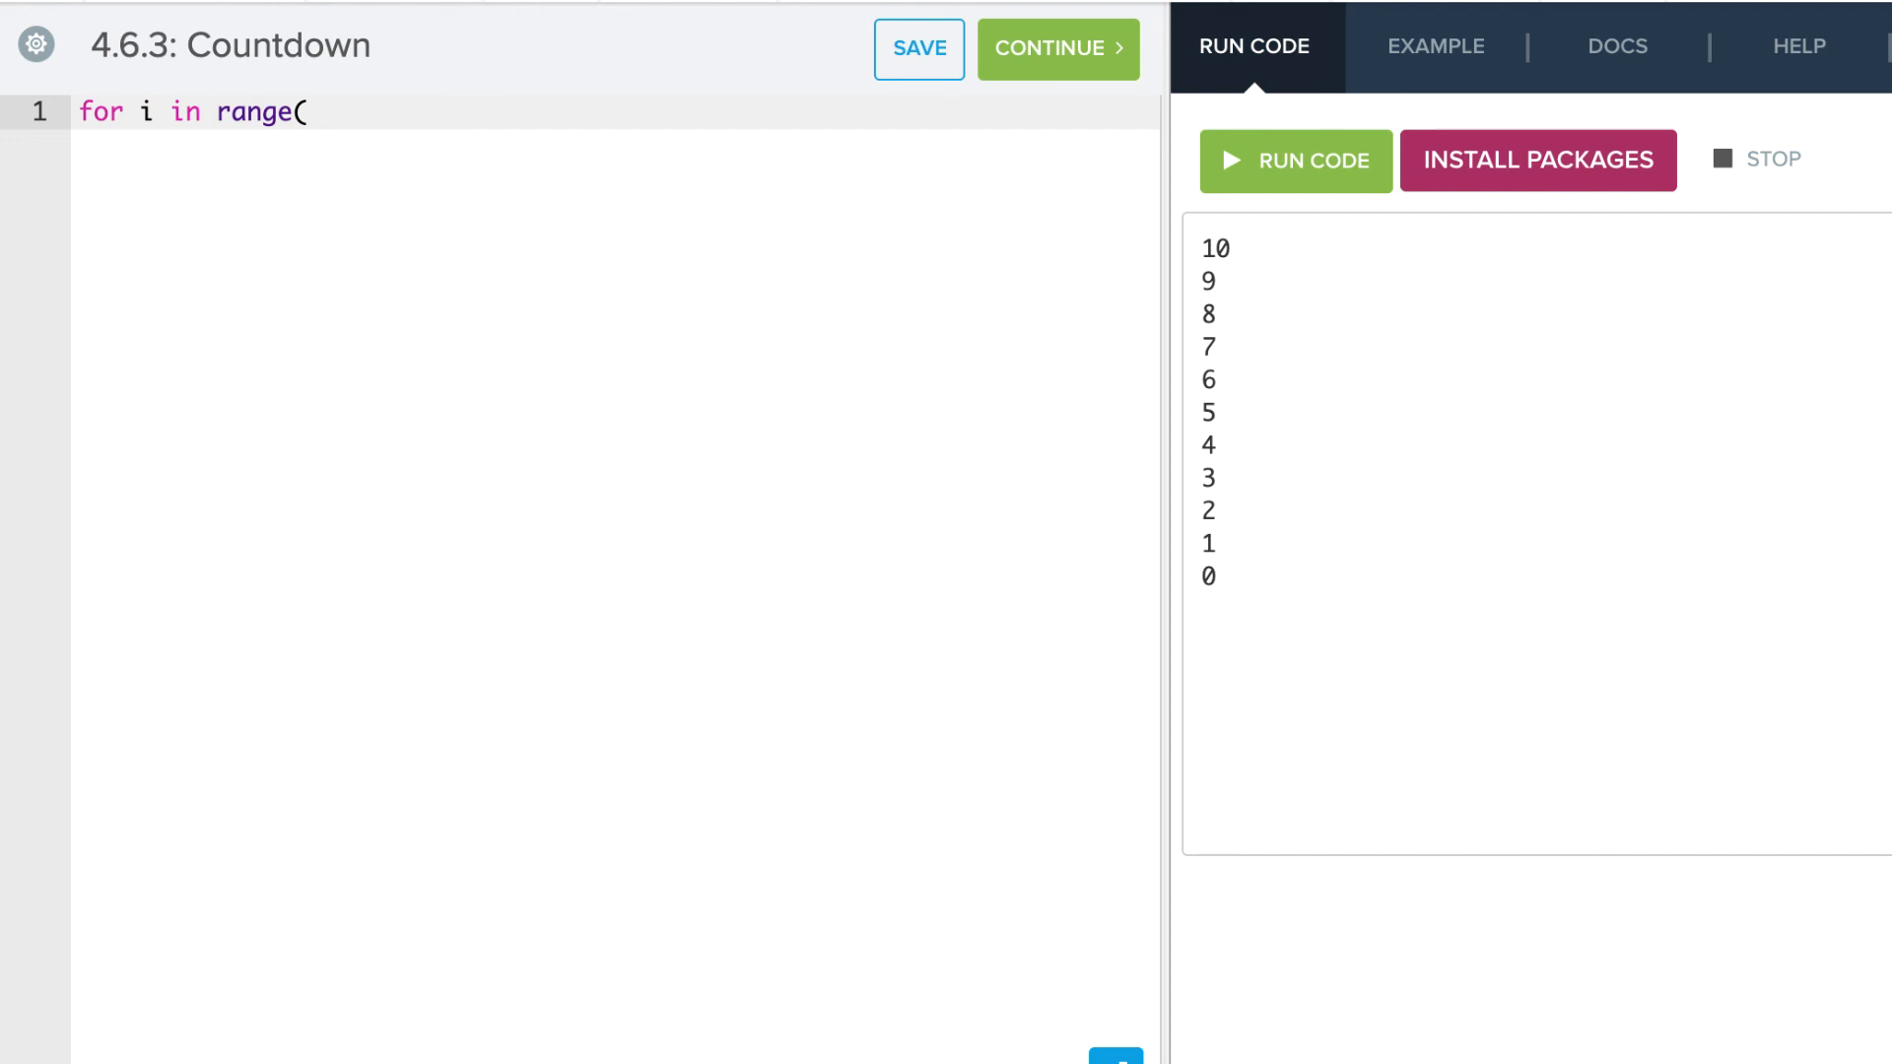
text(0,100)
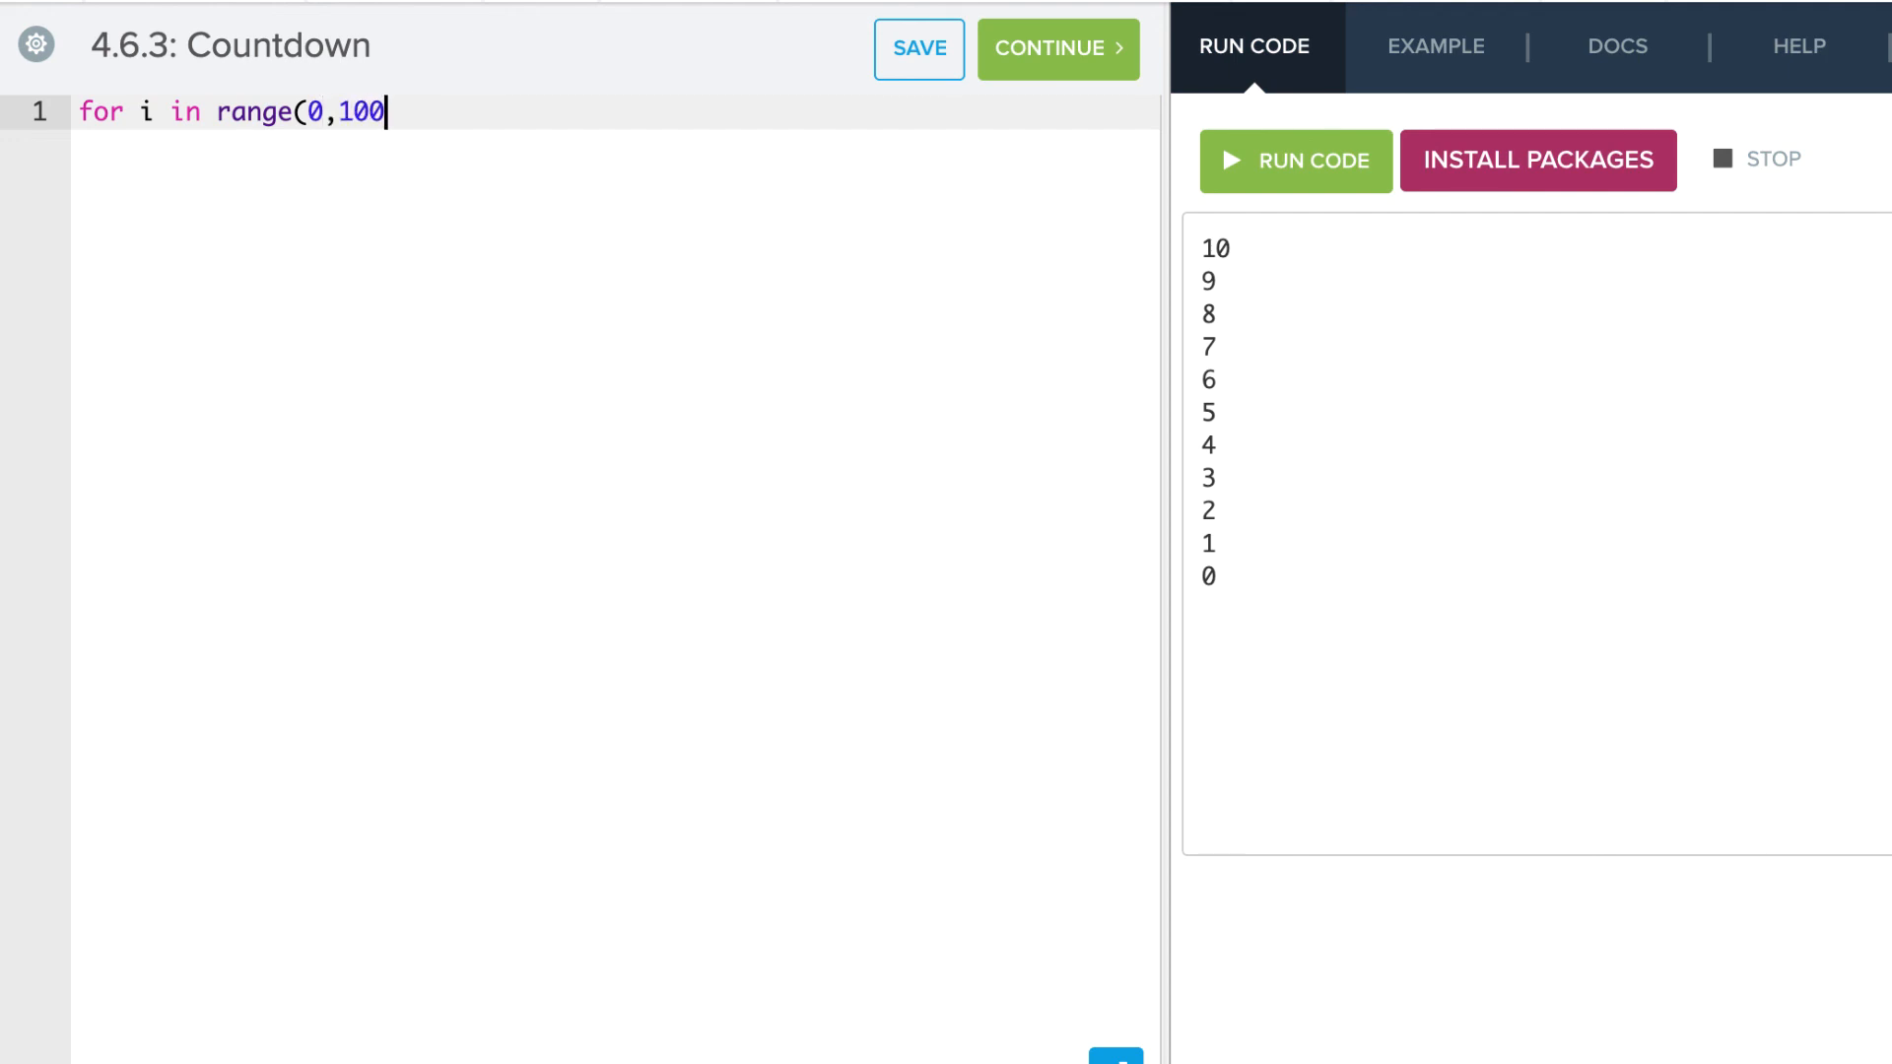
text(,2))
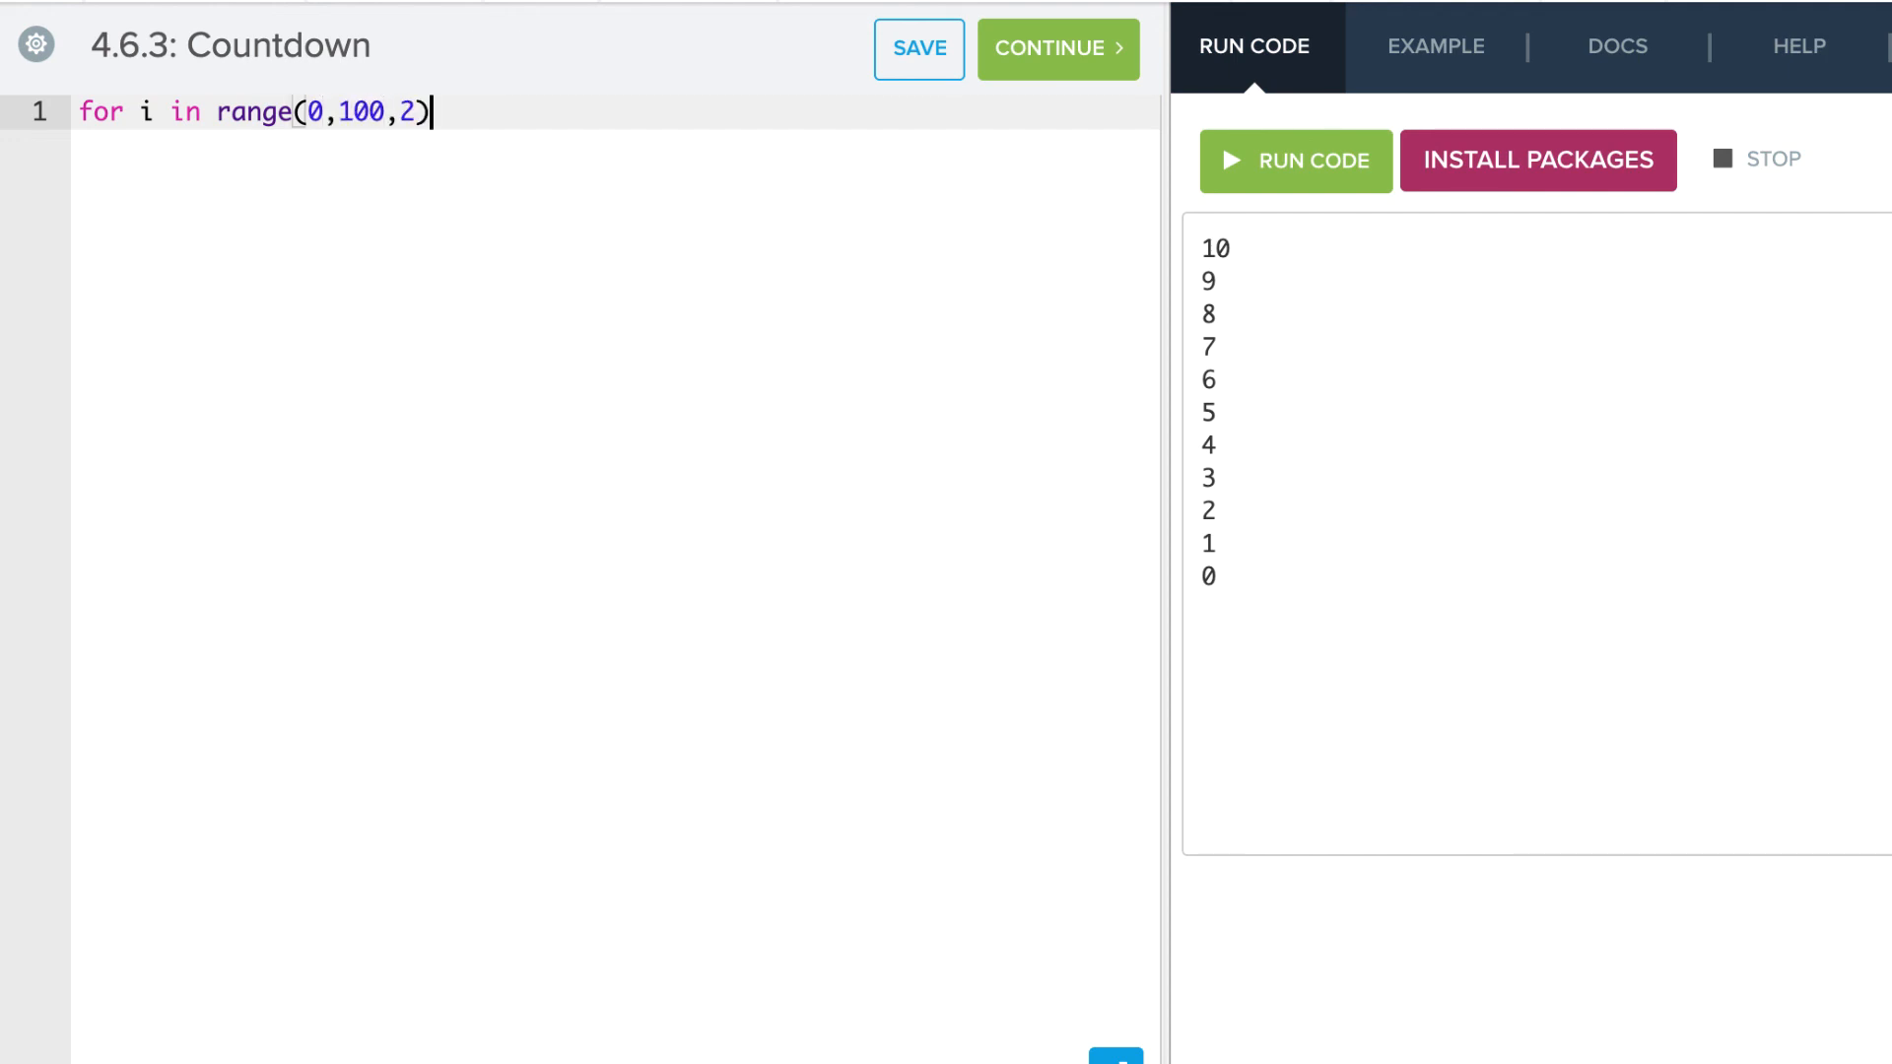
text(:)
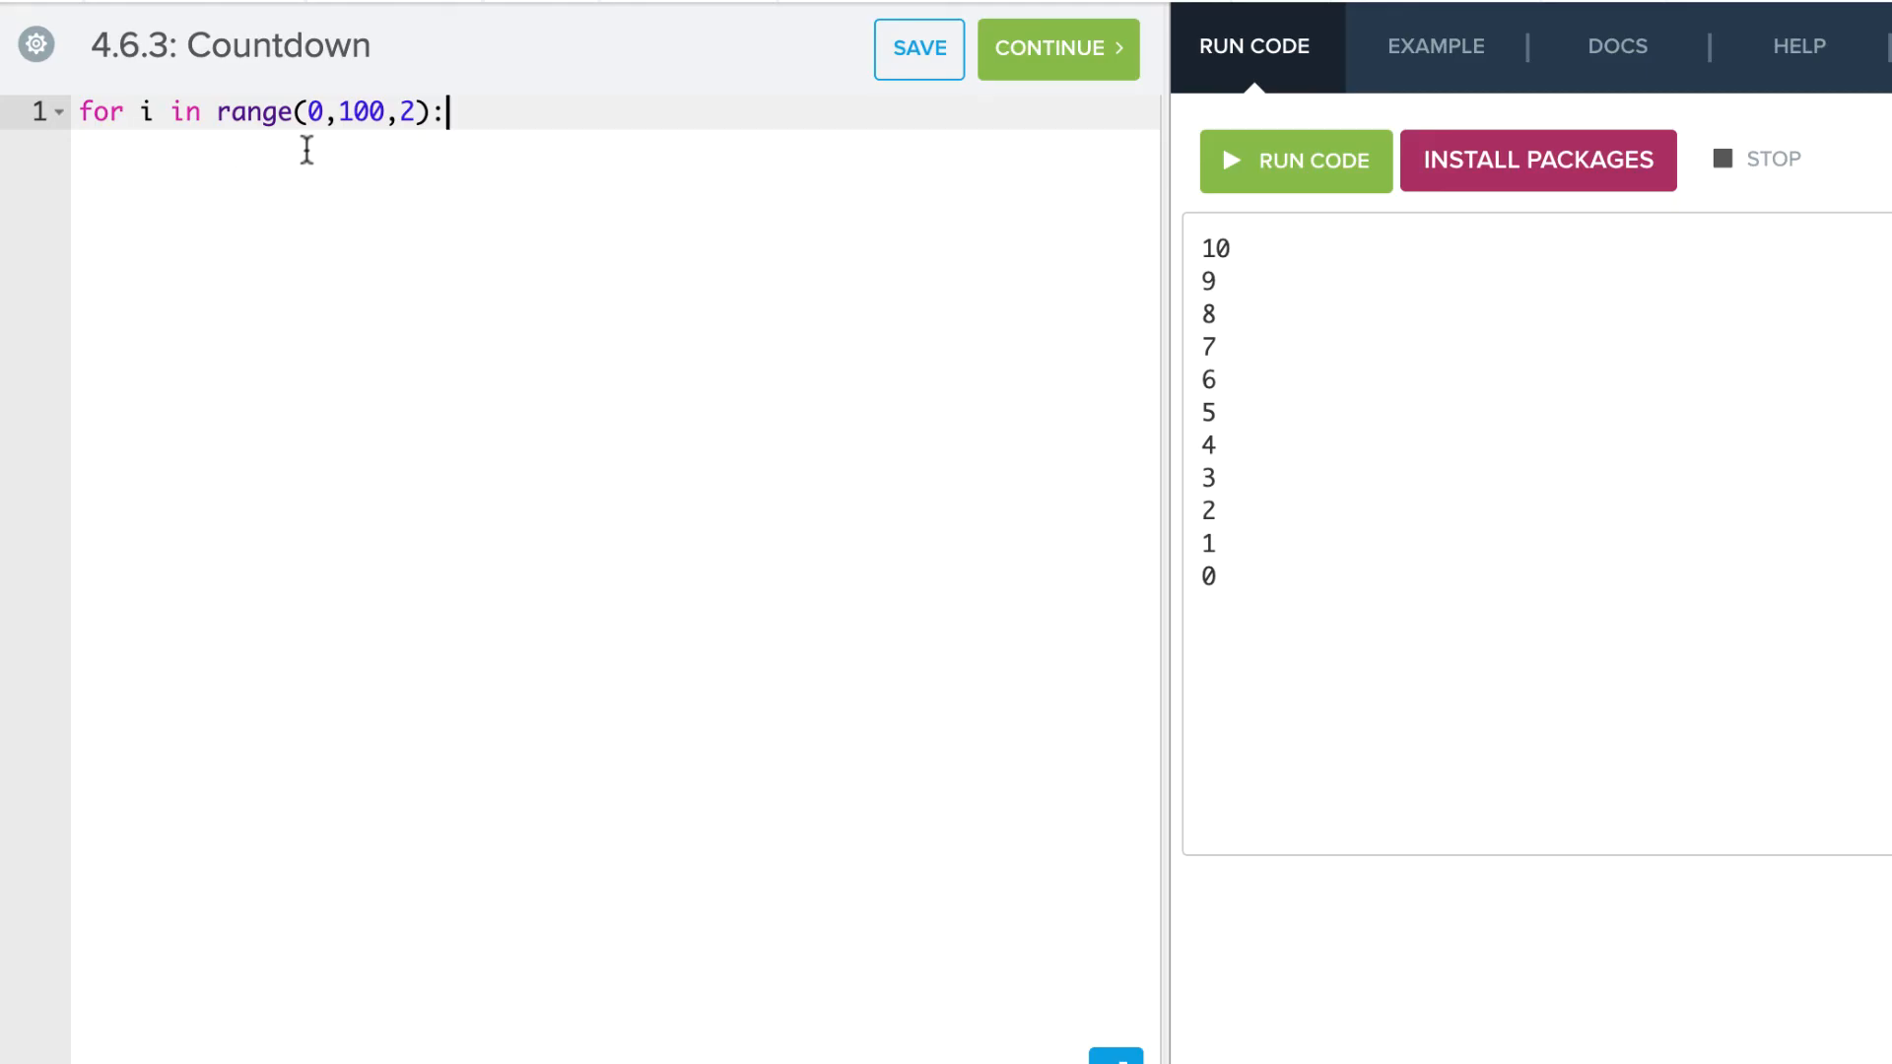
click(919, 47)
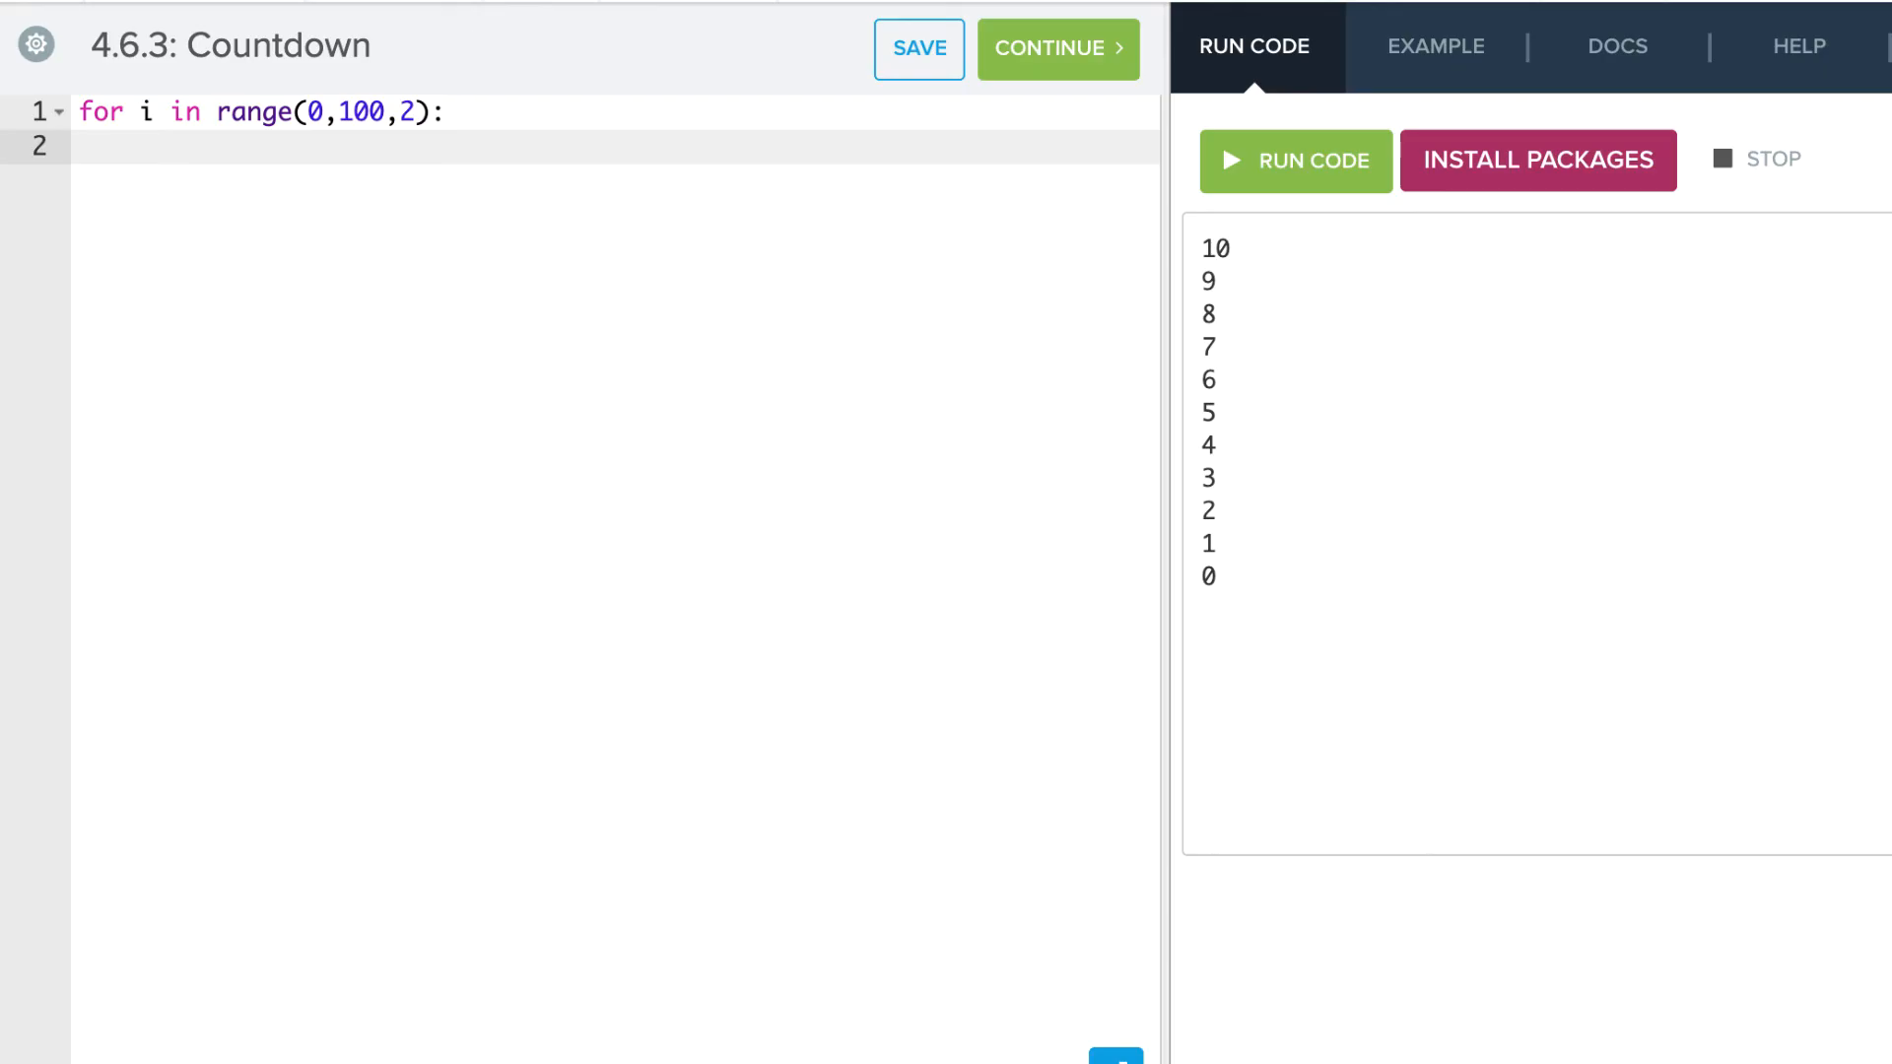
text(print(i)
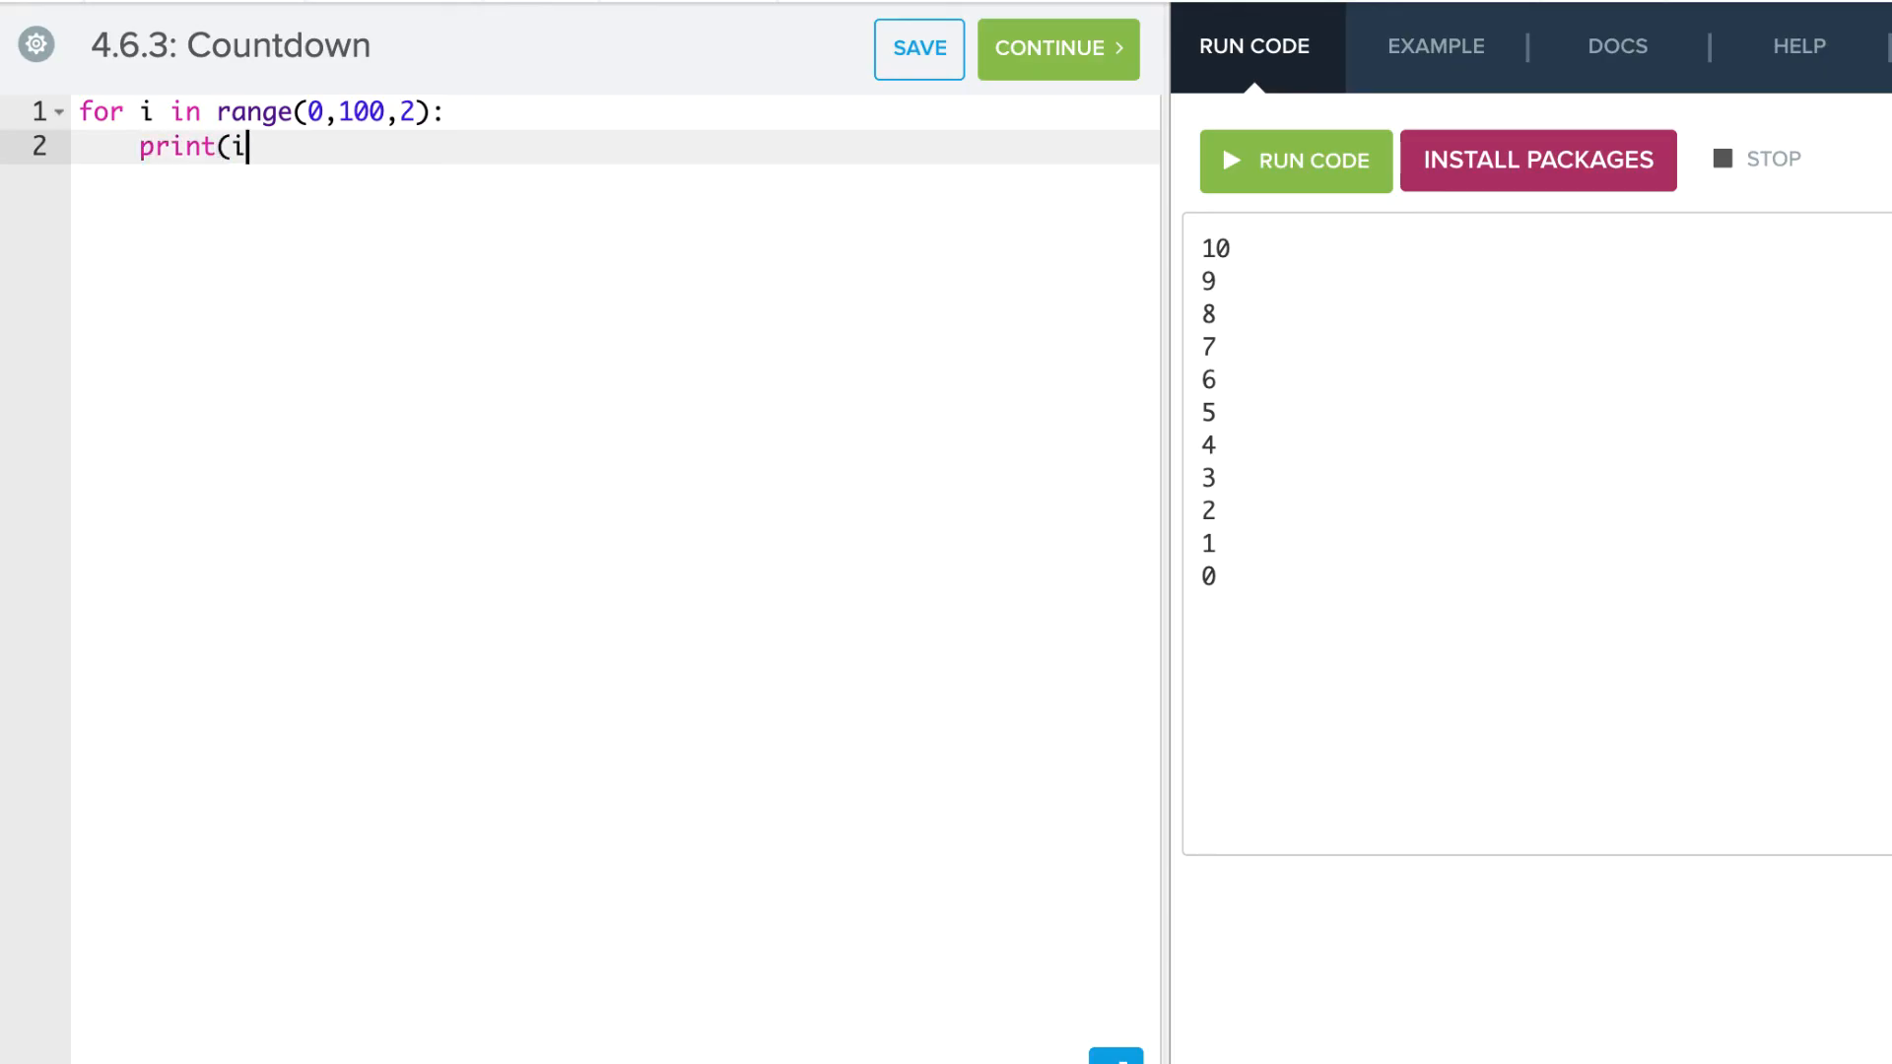
text())
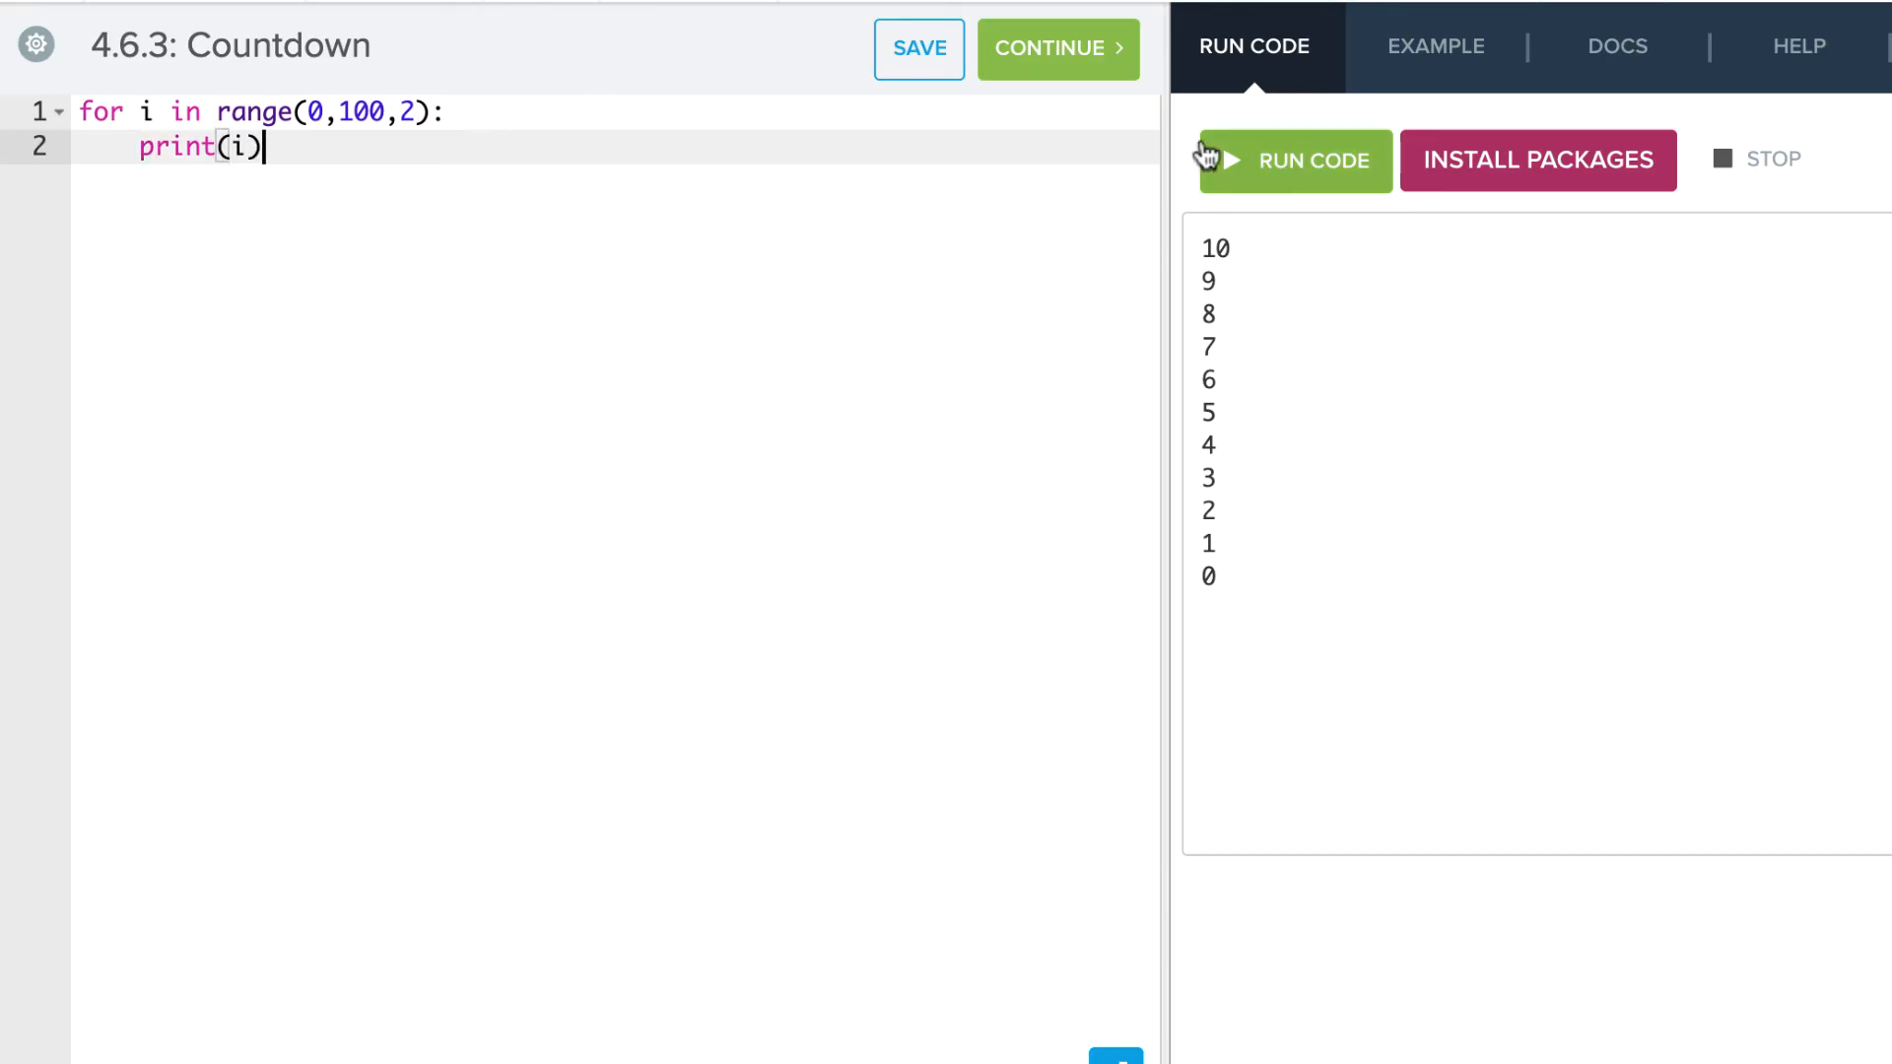
Run the loop so the console prints even numbers 0 through 98
click(1295, 160)
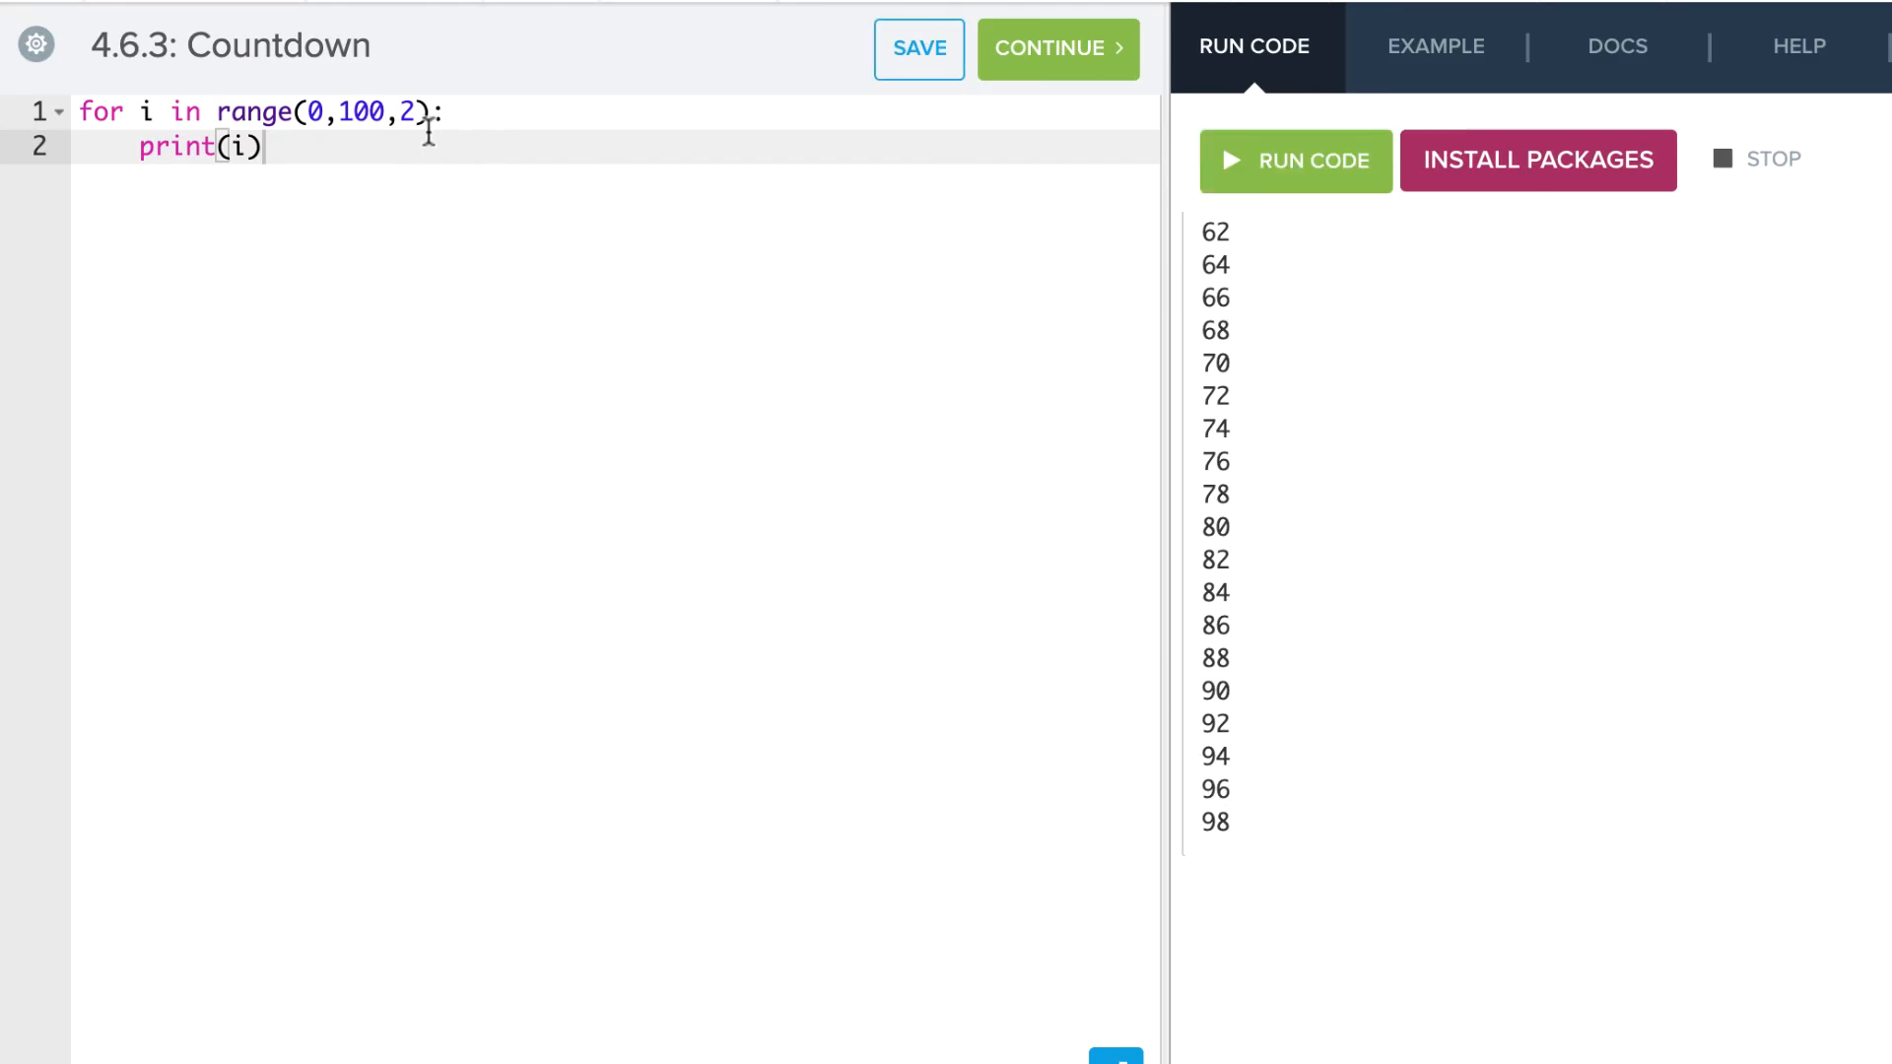
mouse_move(1230, 818)
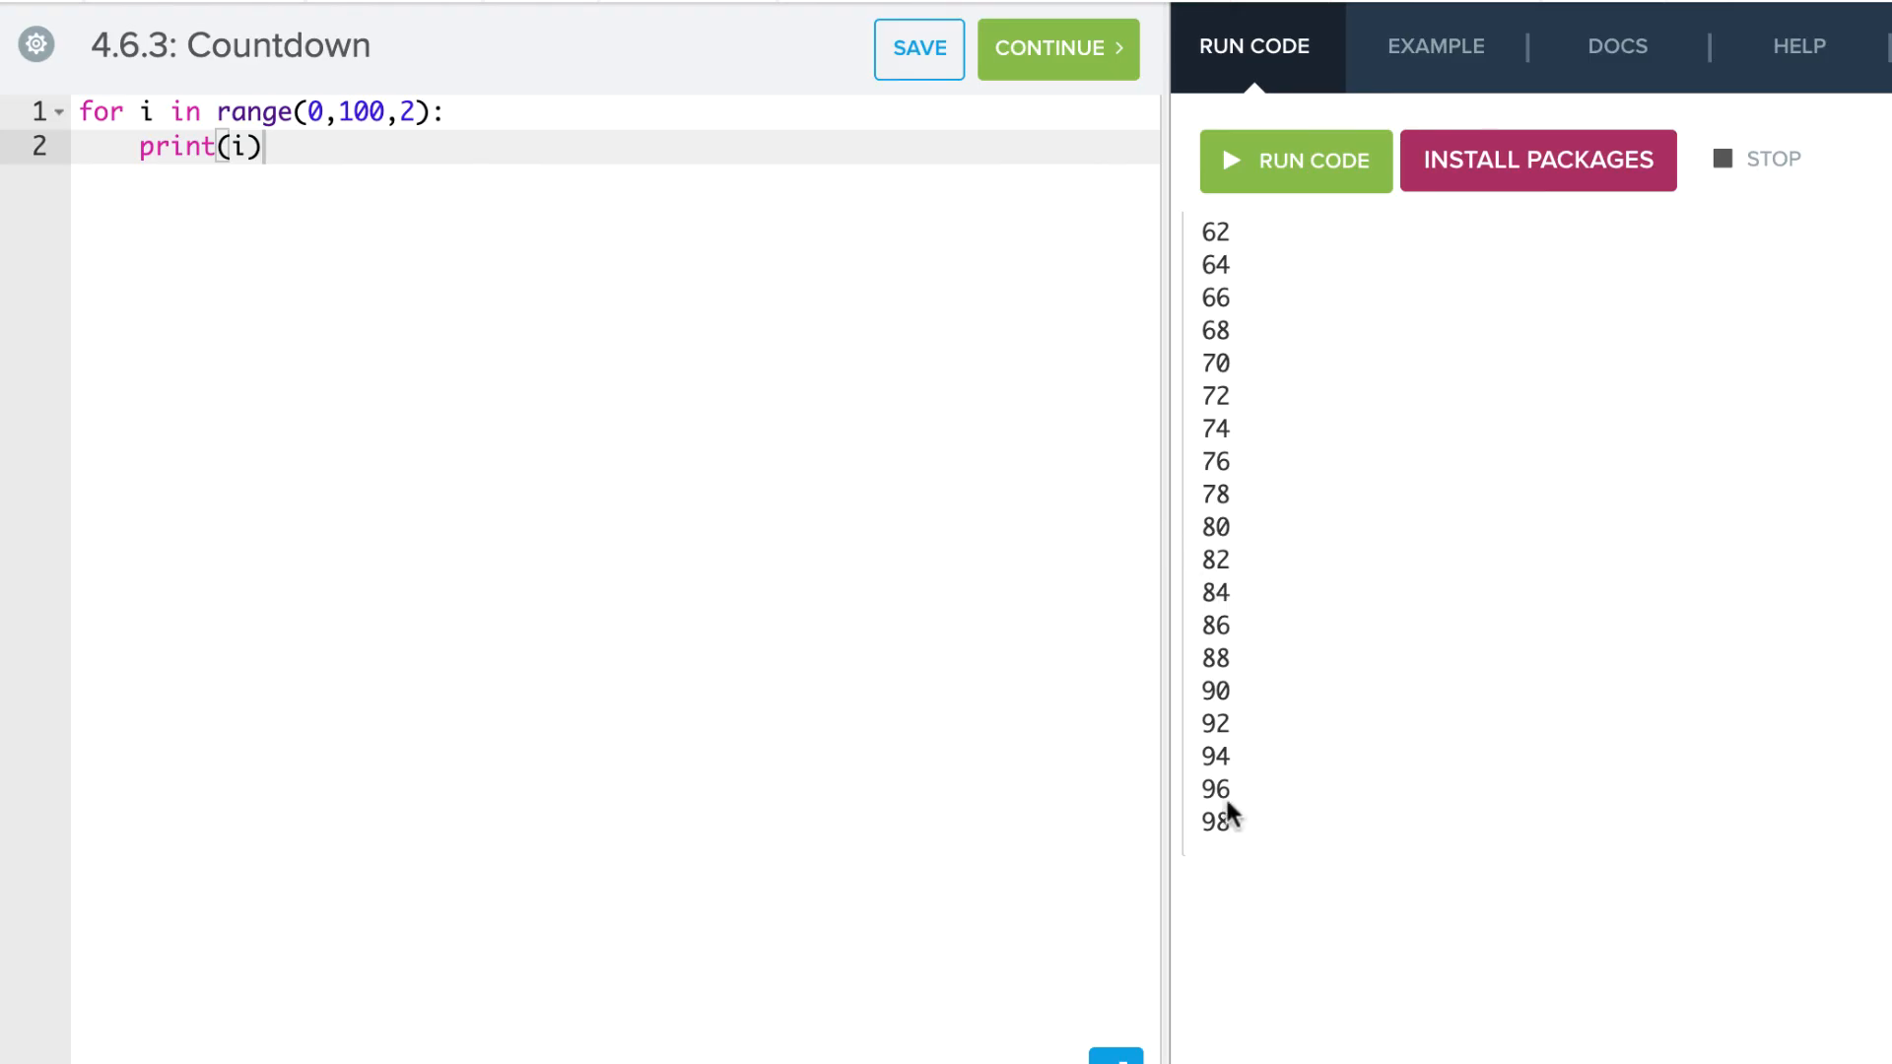
mouse_move(448, 122)
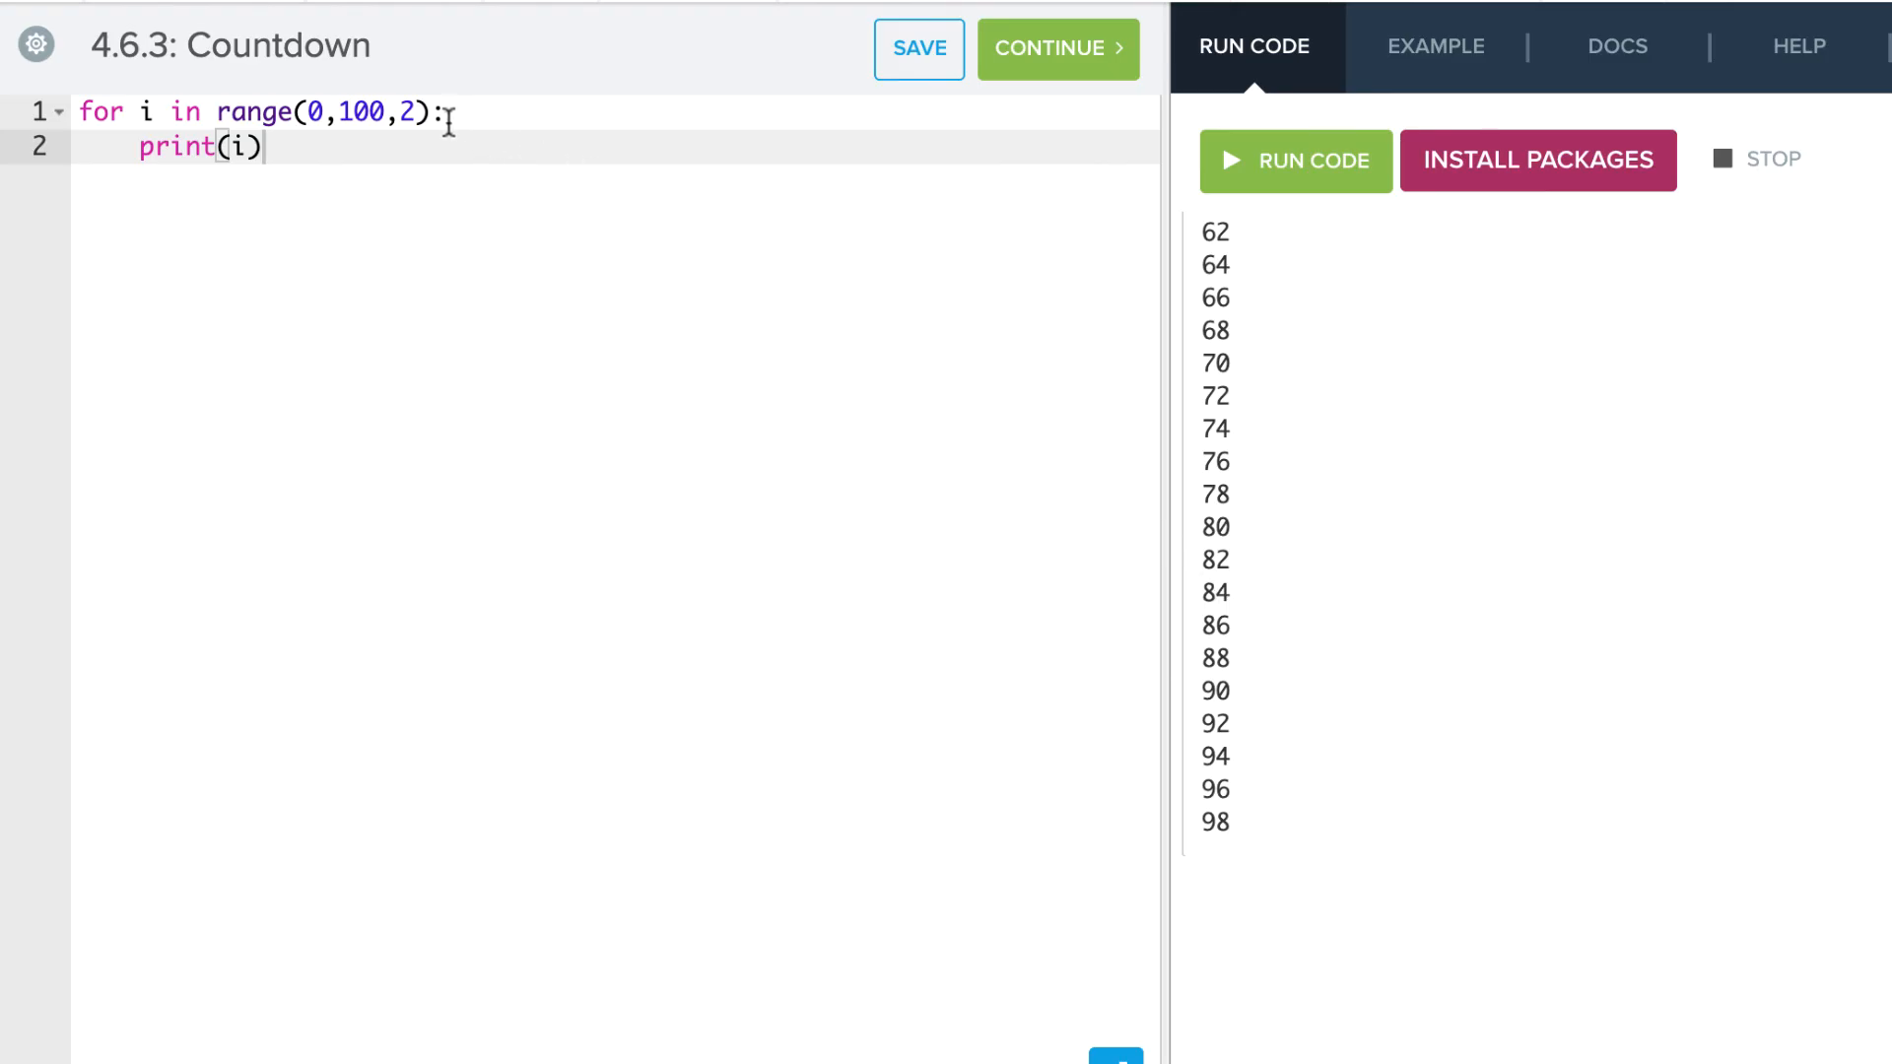